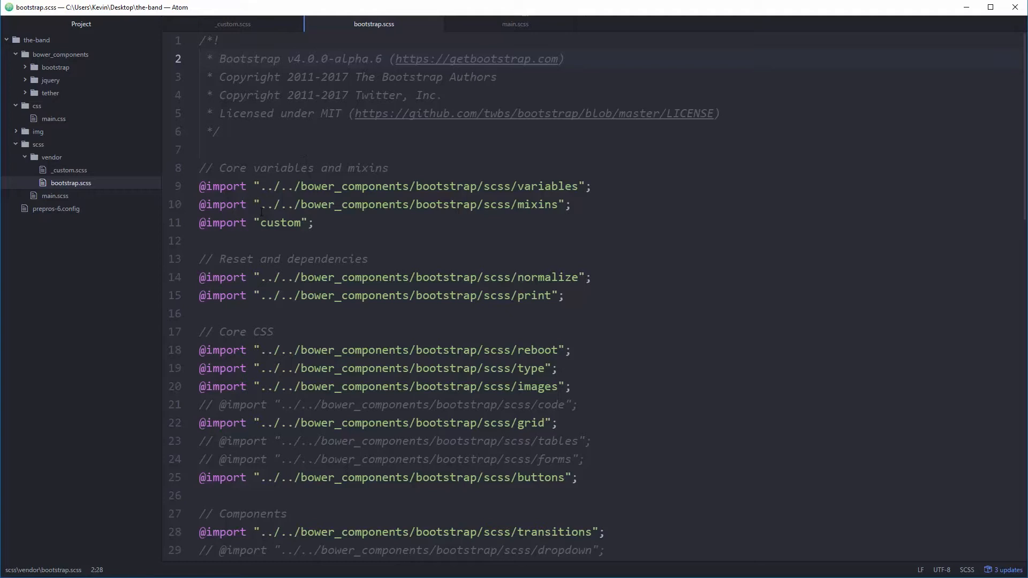
double_click(280, 222)
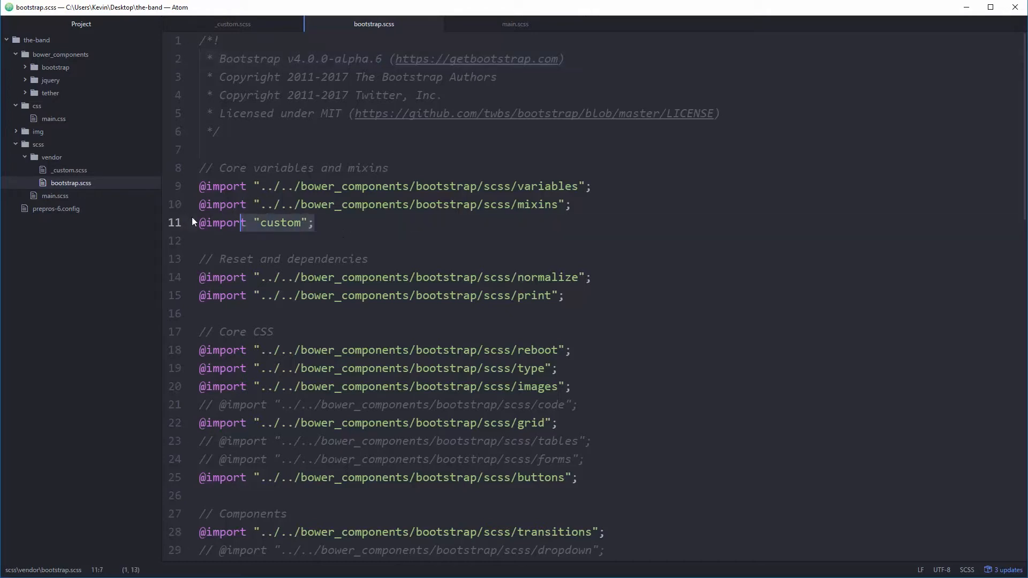
key("Delete")
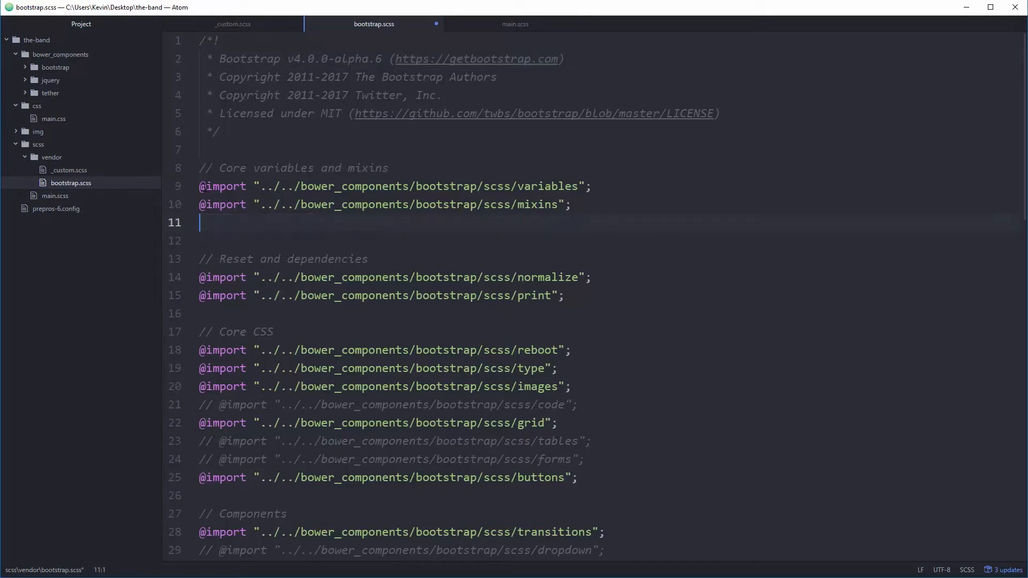
type("@import \"custom\";")
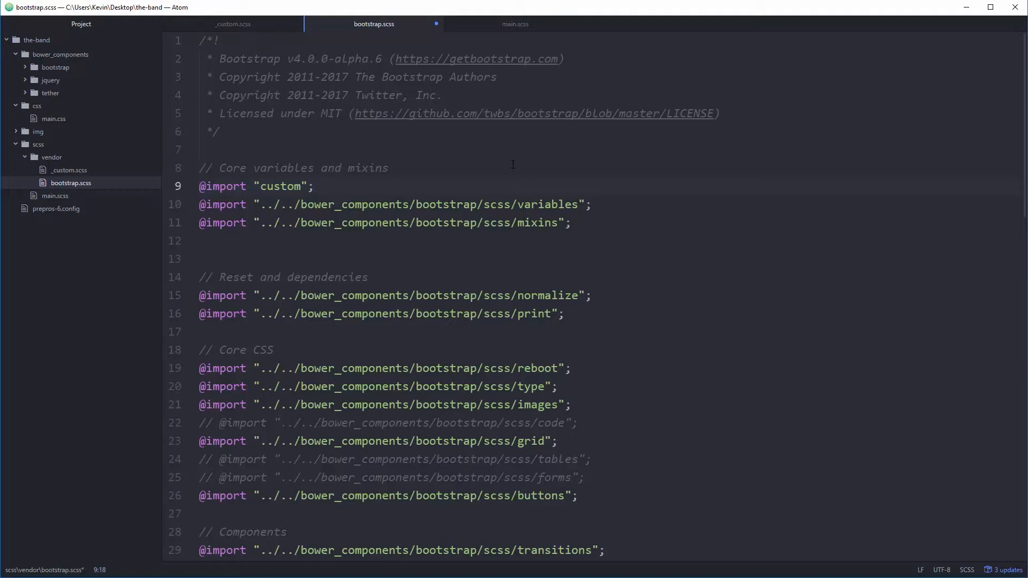
left_click(314, 186)
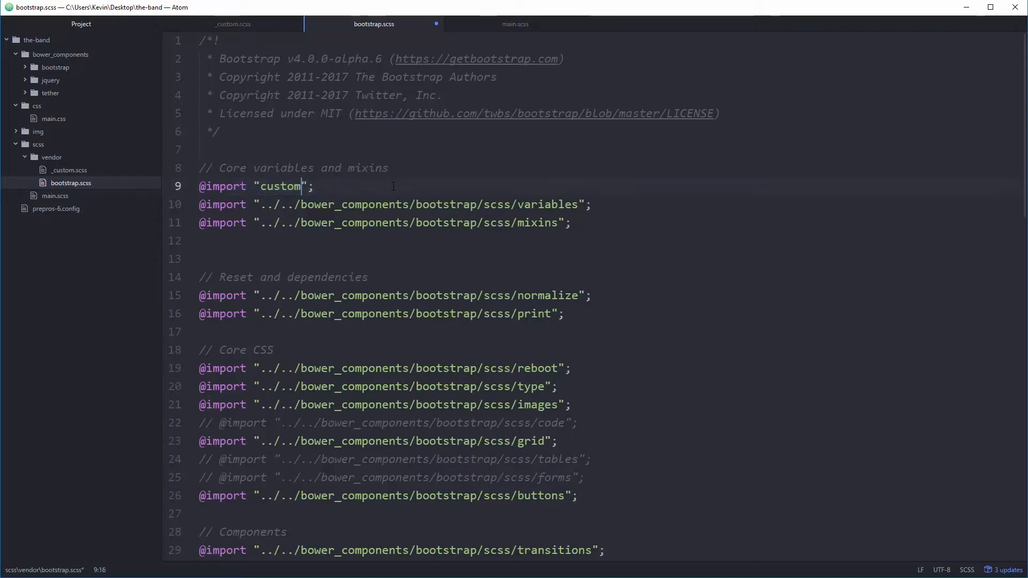
key("ctrl+s")
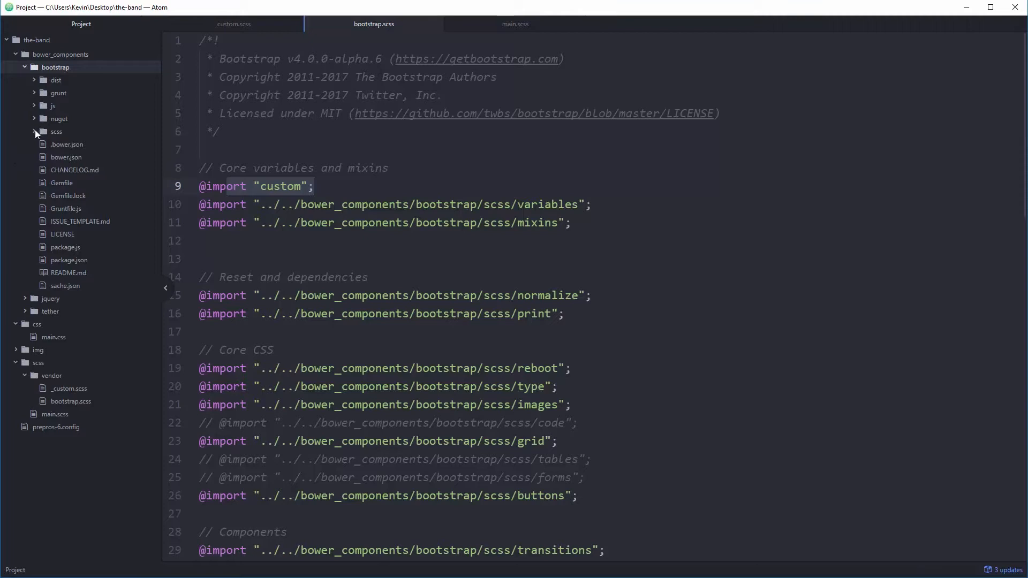
Open bootstrap/scss/_variables.scss and select the word 'Colors' to find the colour variables
left_click(56, 131)
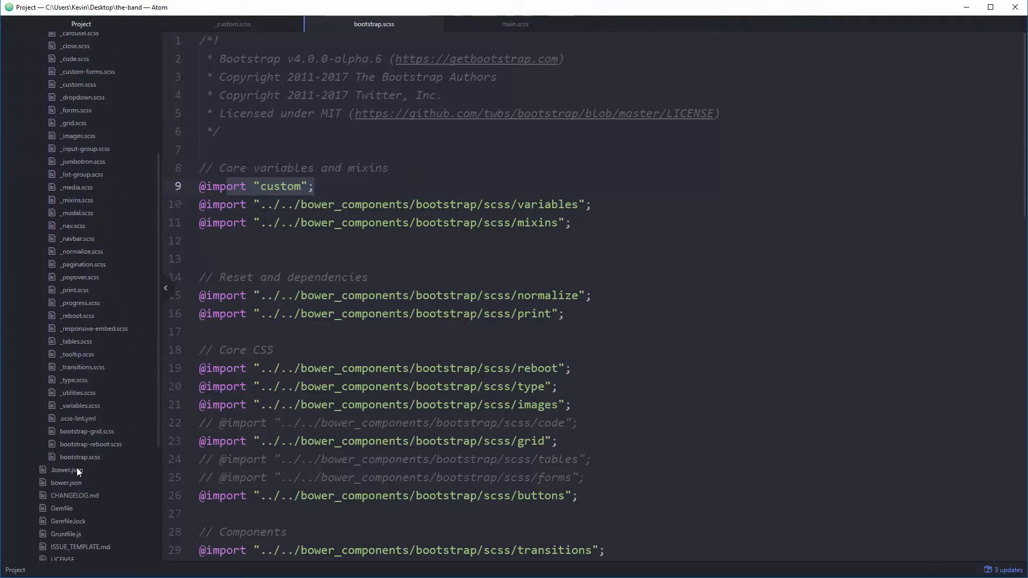
left_click(80, 405)
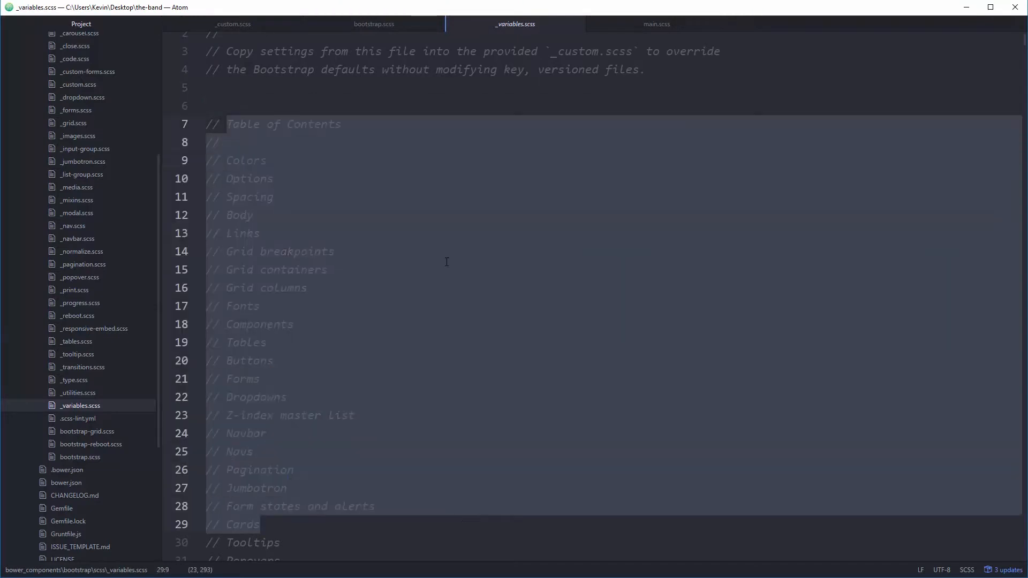
left_click(328, 269)
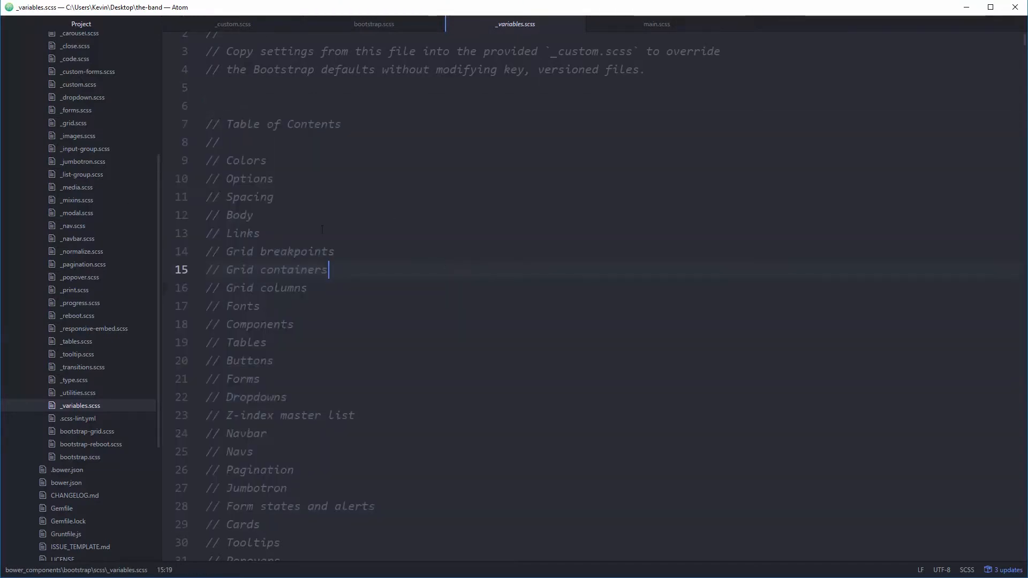
scroll("down", 3)
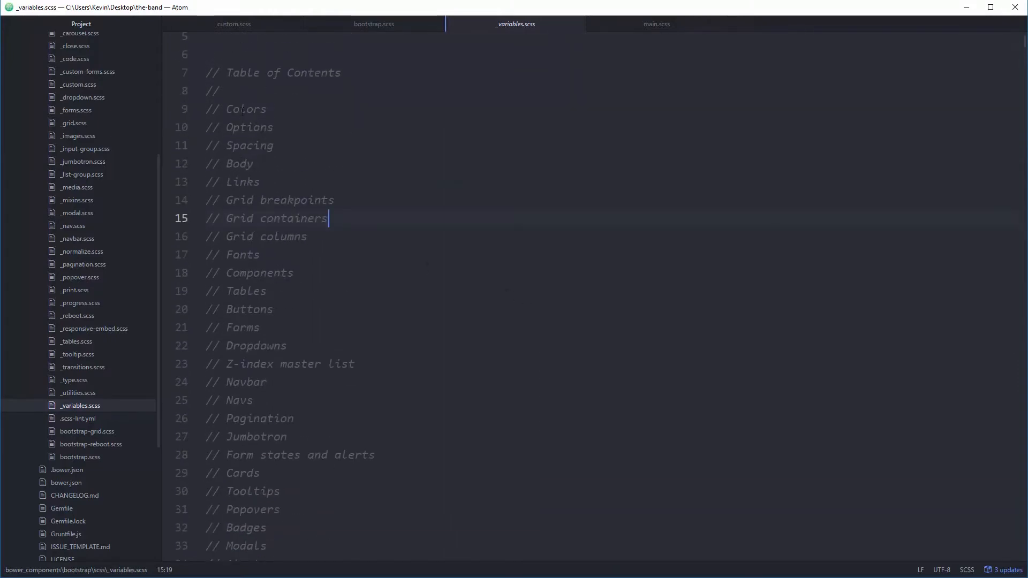
double_click(245, 108)
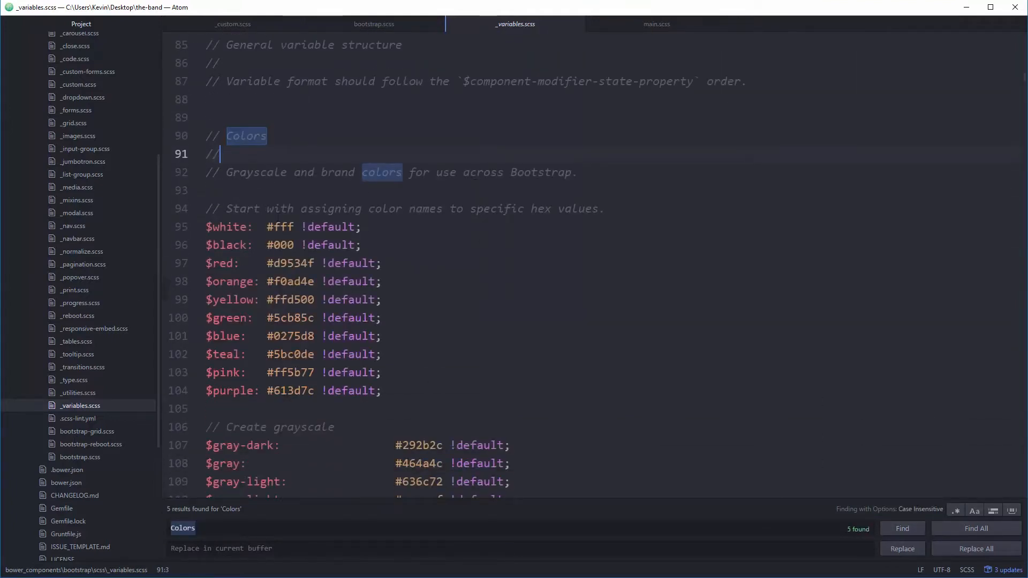
scroll("down", 3)
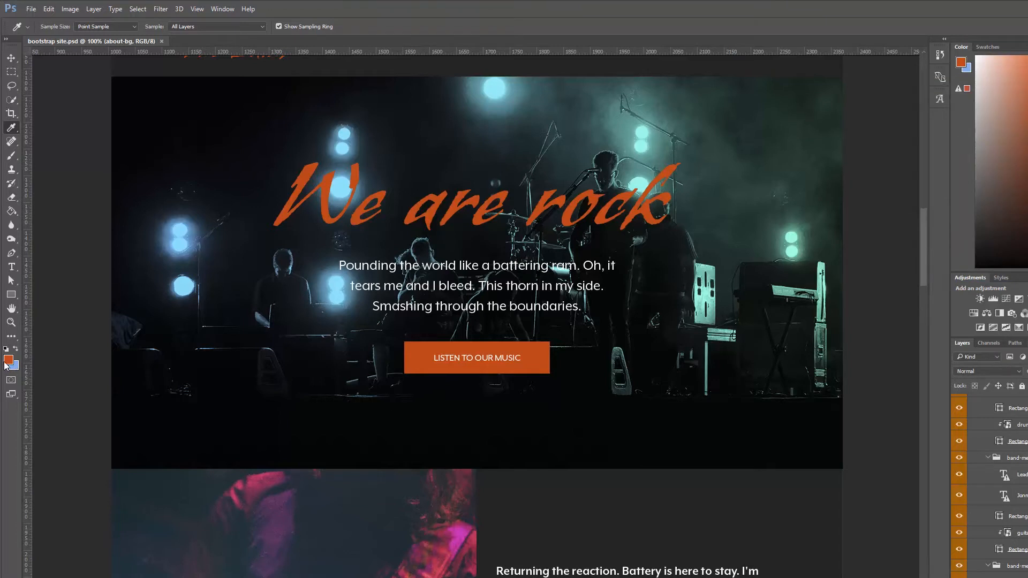
left_click(9, 362)
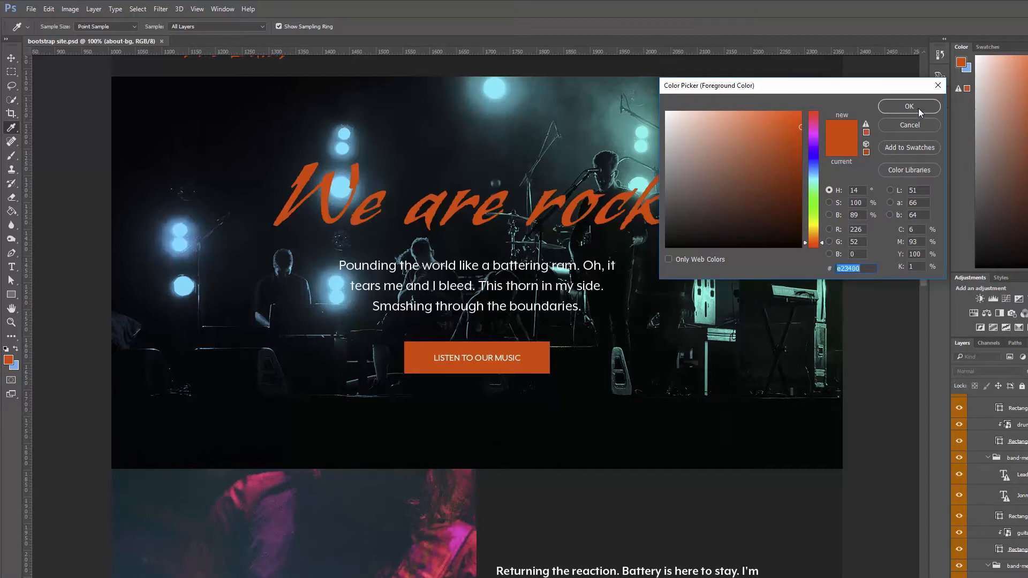
left_click(908, 106)
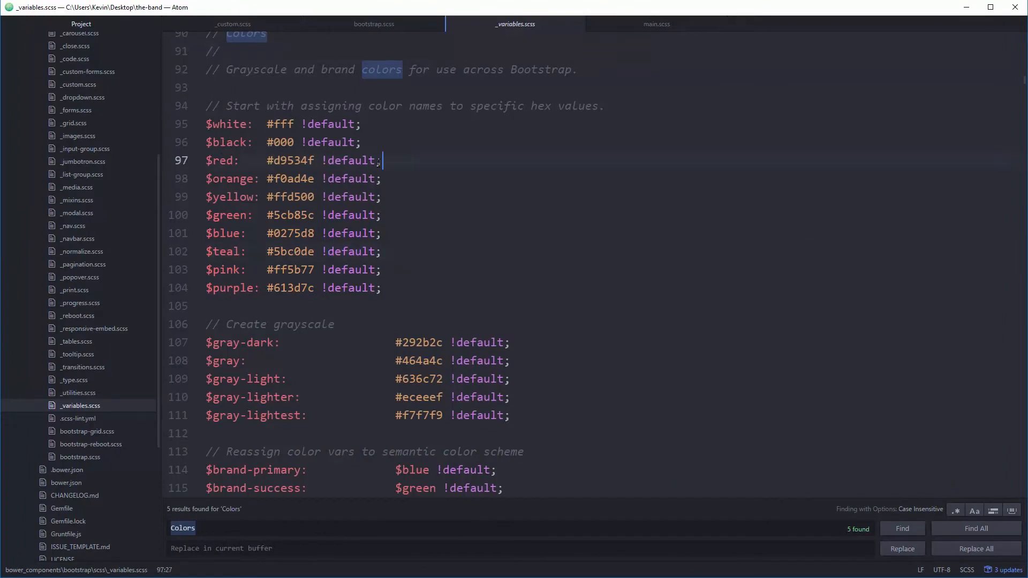
Copy the $red: #d9534f line into _custom.scss and strip its !default flag
double_click(289, 161)
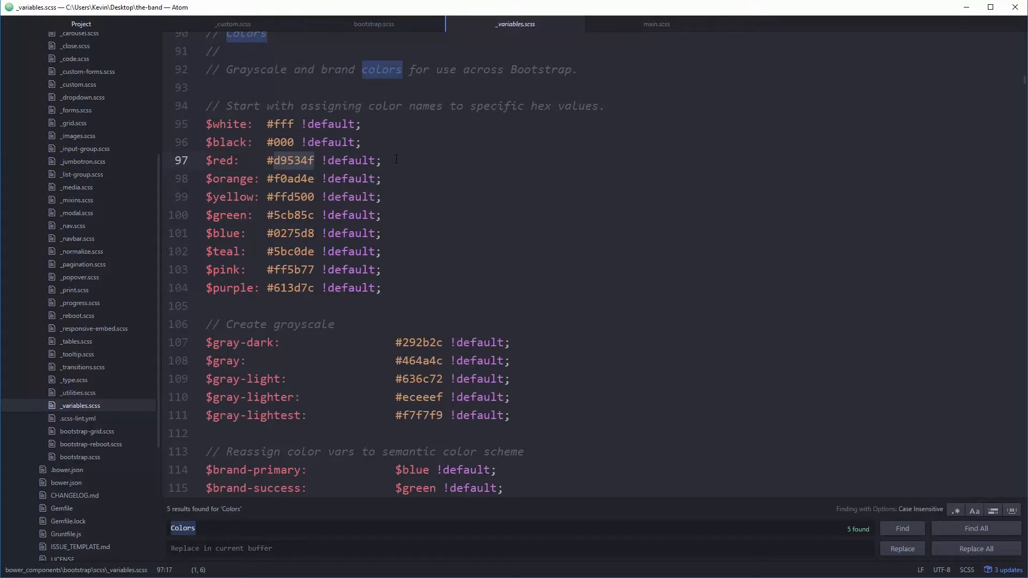
triple_click(282, 160)
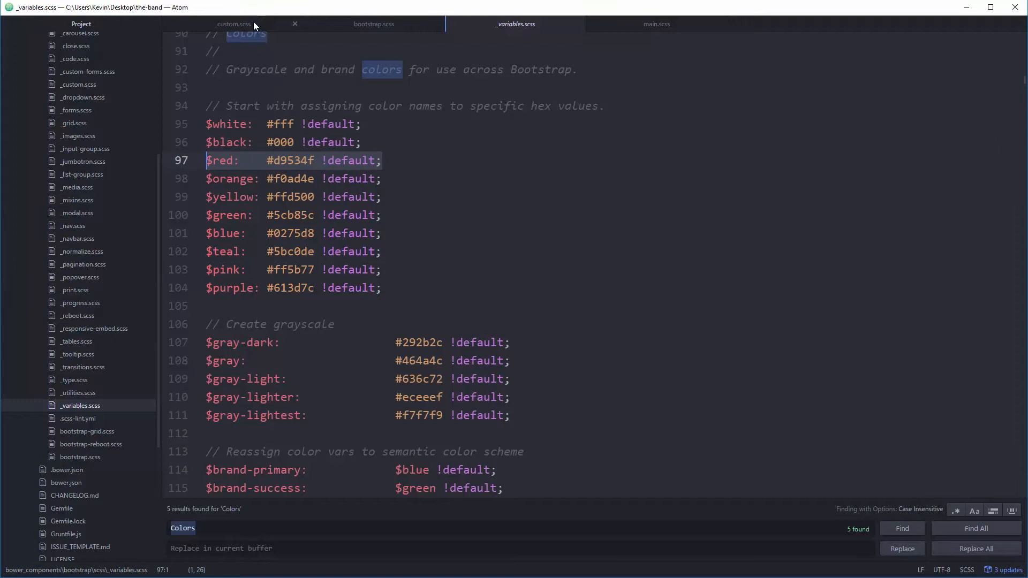
left_click(232, 24)
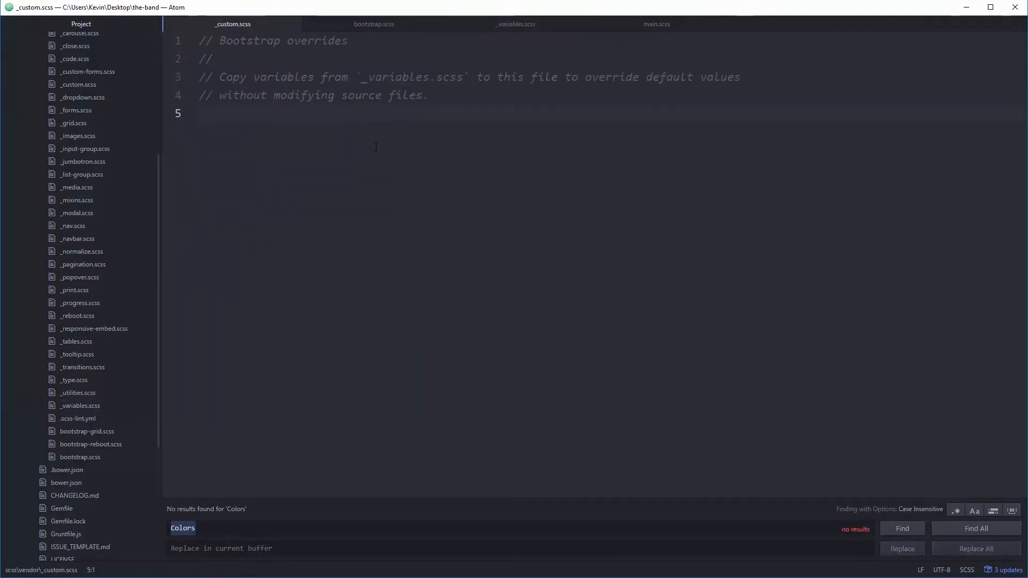
type("$red:    #d9534f !default;")
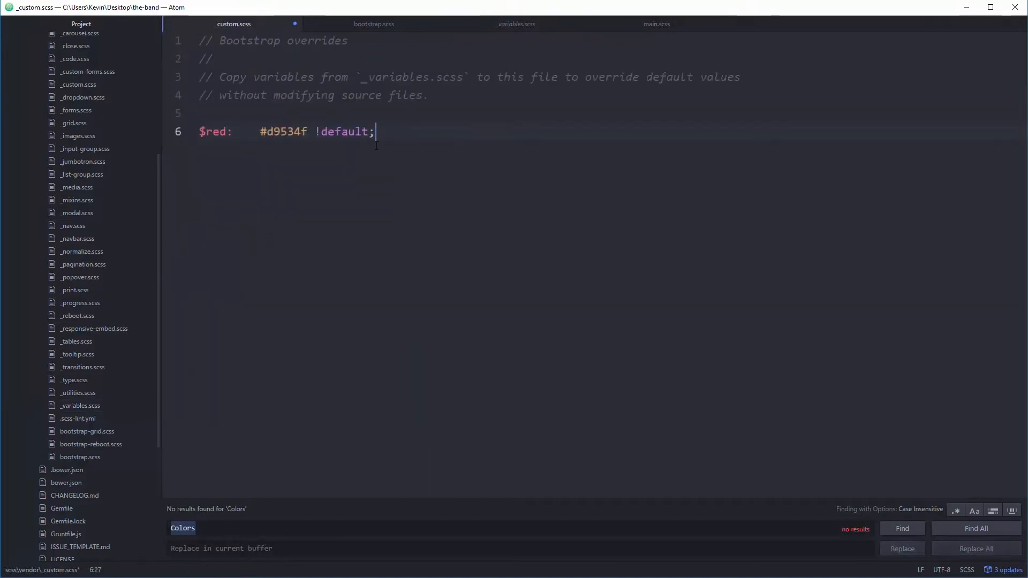
double_click(341, 131)
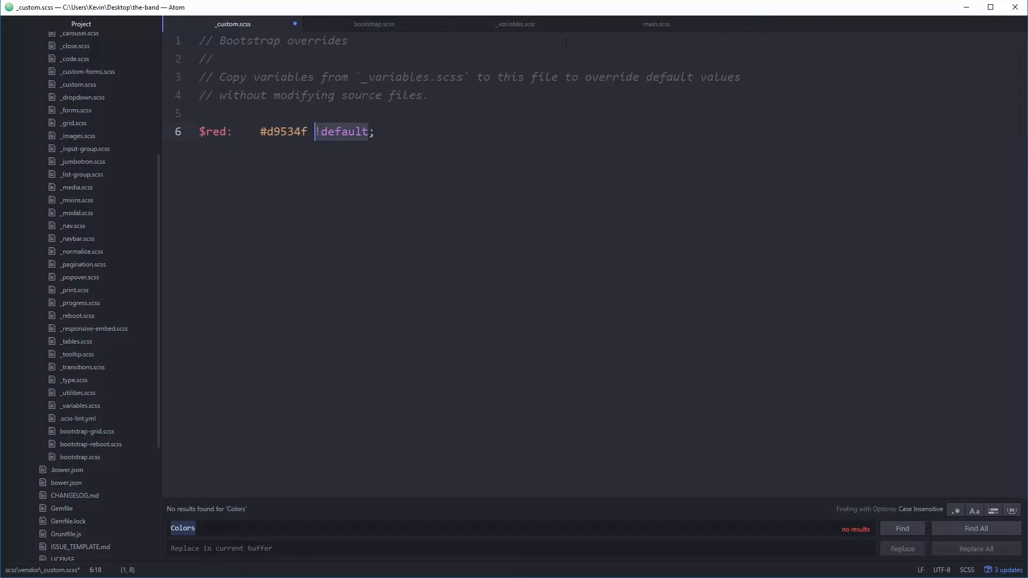
key("Delete")
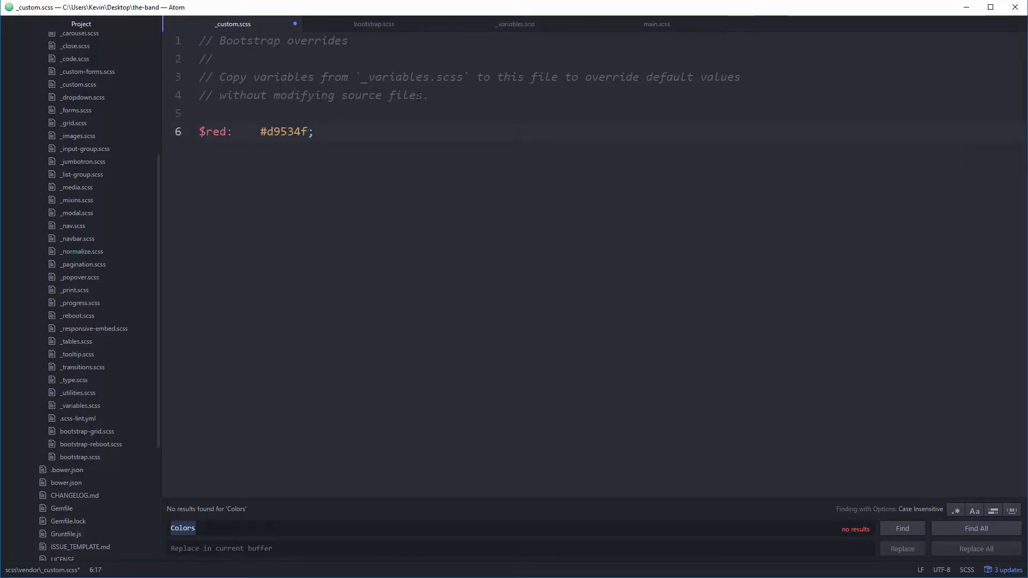
type("!default")
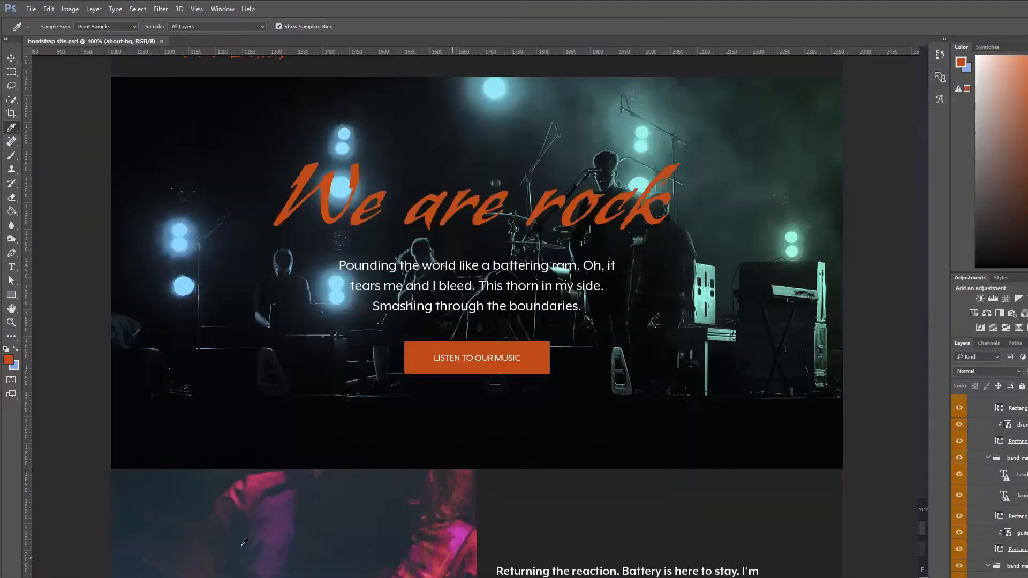
Read the orange foreground colour's hex e23400 from Photoshop's Color Picker
left_click(7, 360)
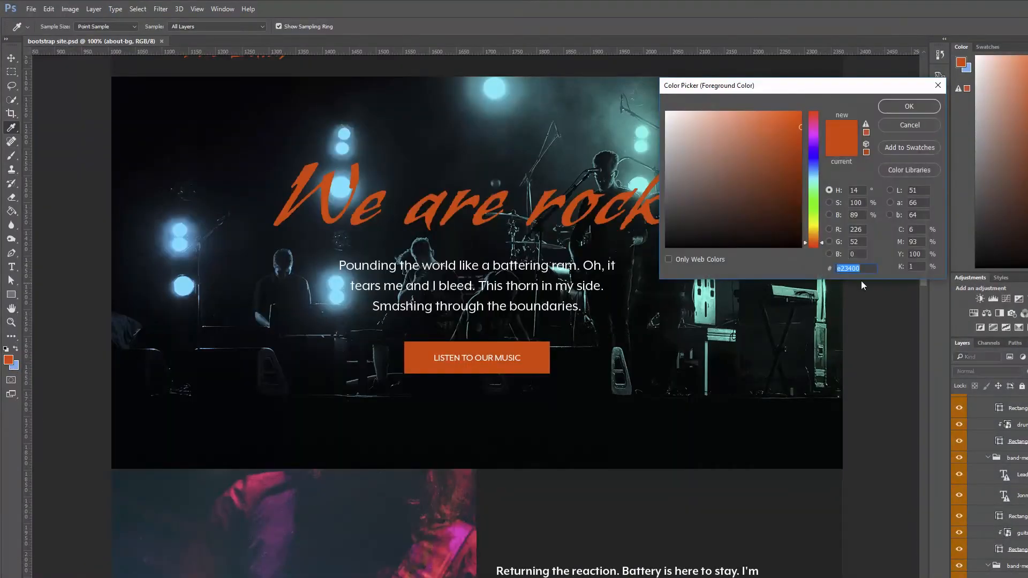
mouse_move(885, 172)
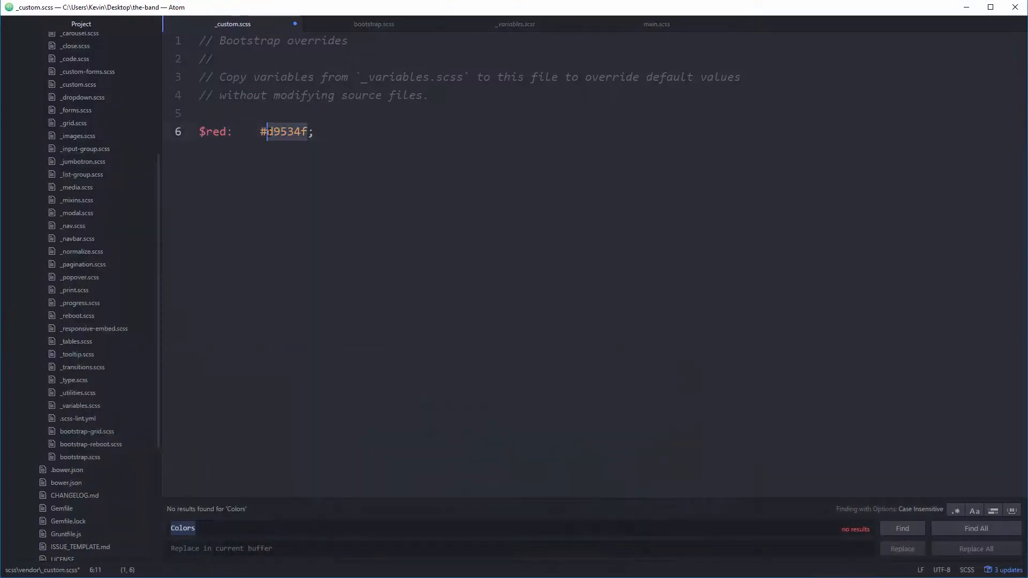
type("e23400")
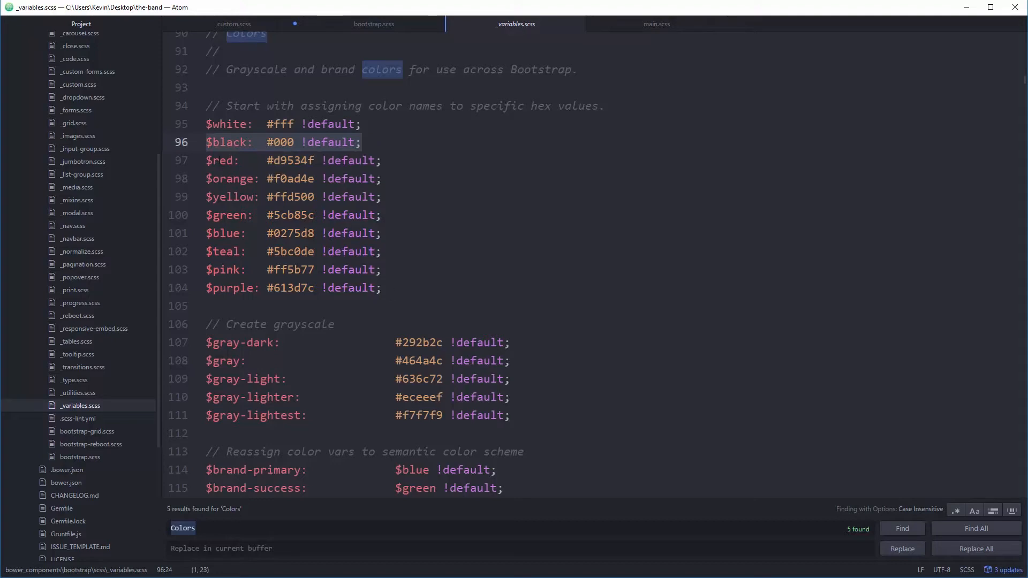
Copy the grayscale through $brand-inverse block from _variables.scss into _custom.scss
left_click(361, 142)
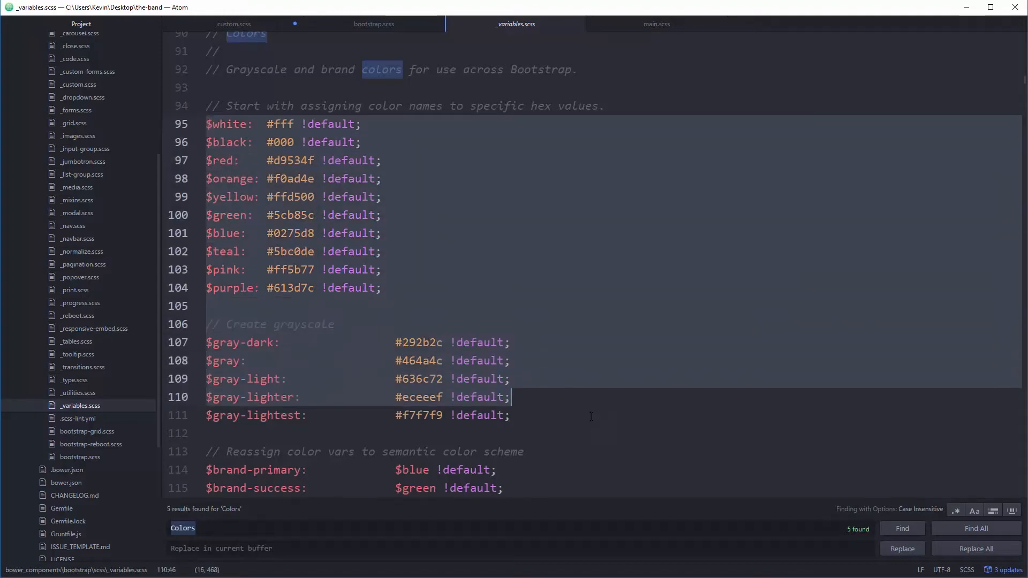
scroll("down", 3)
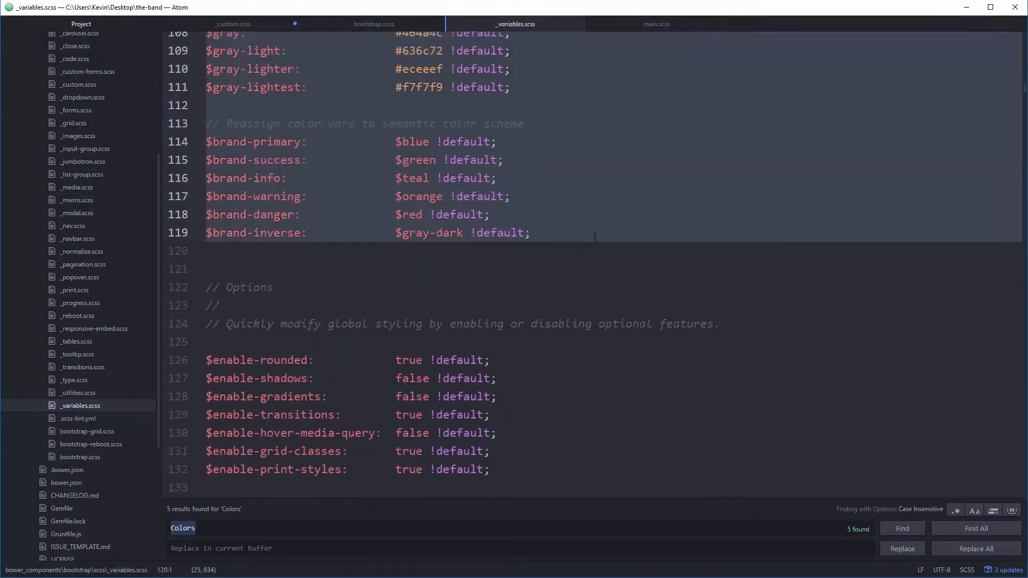
left_click(530, 233)
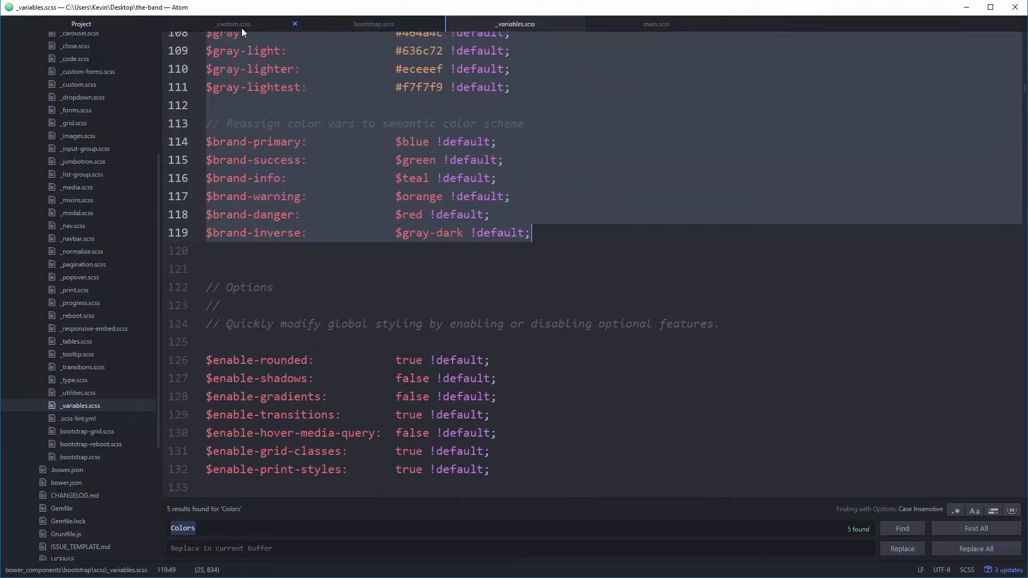
left_click(232, 23)
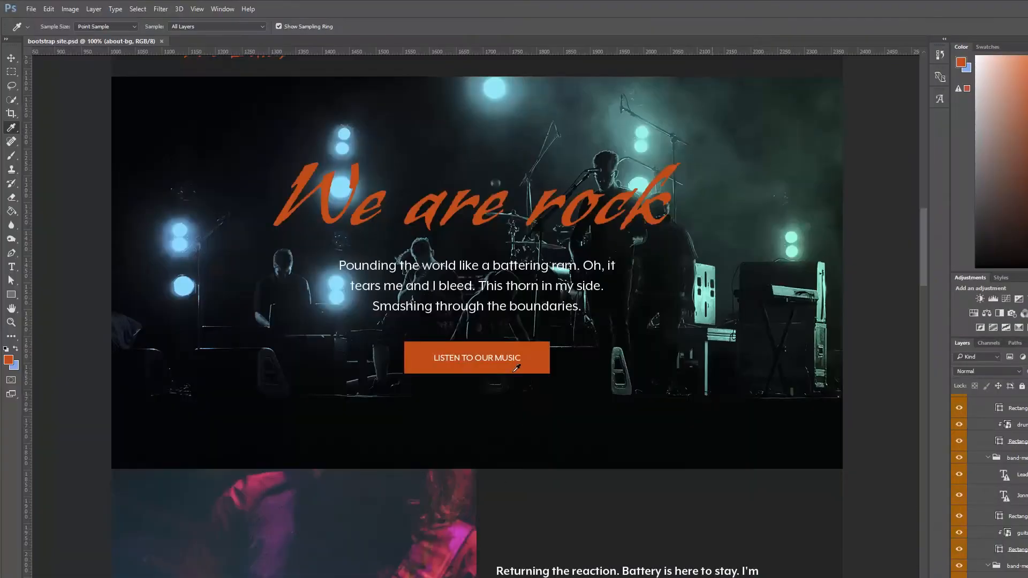
mouse_move(909, 228)
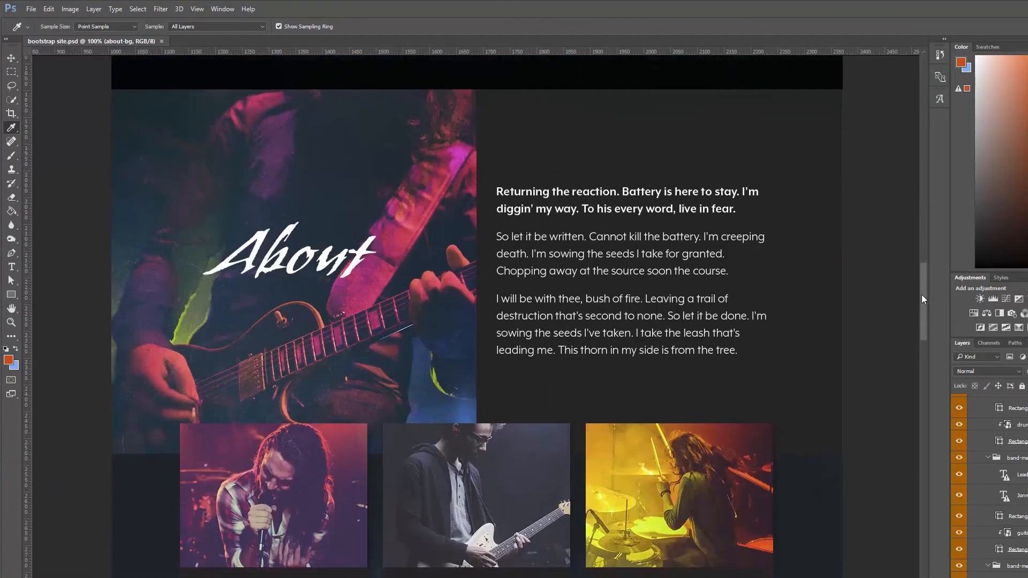
scroll("down", 3)
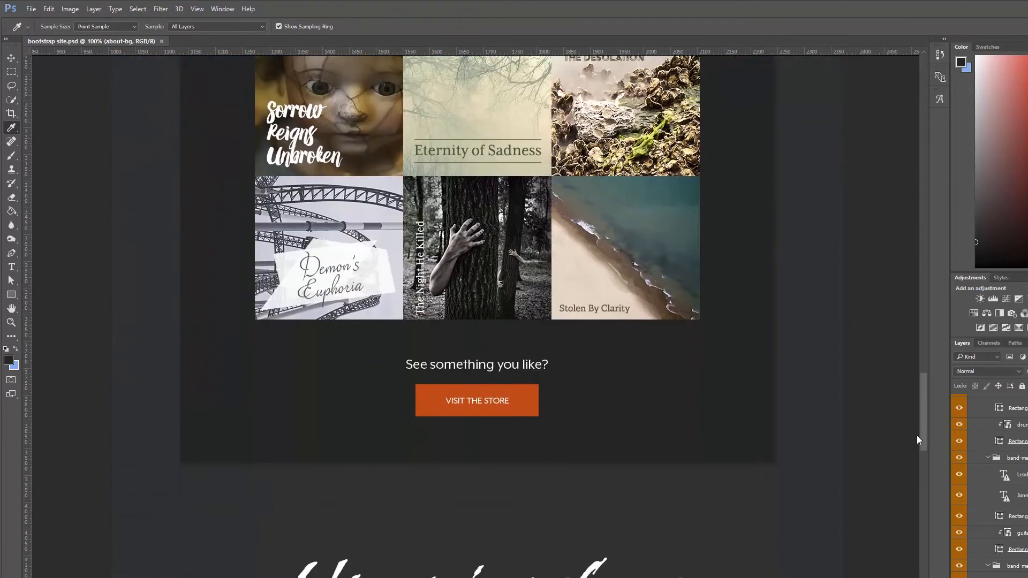
scroll("down", 3)
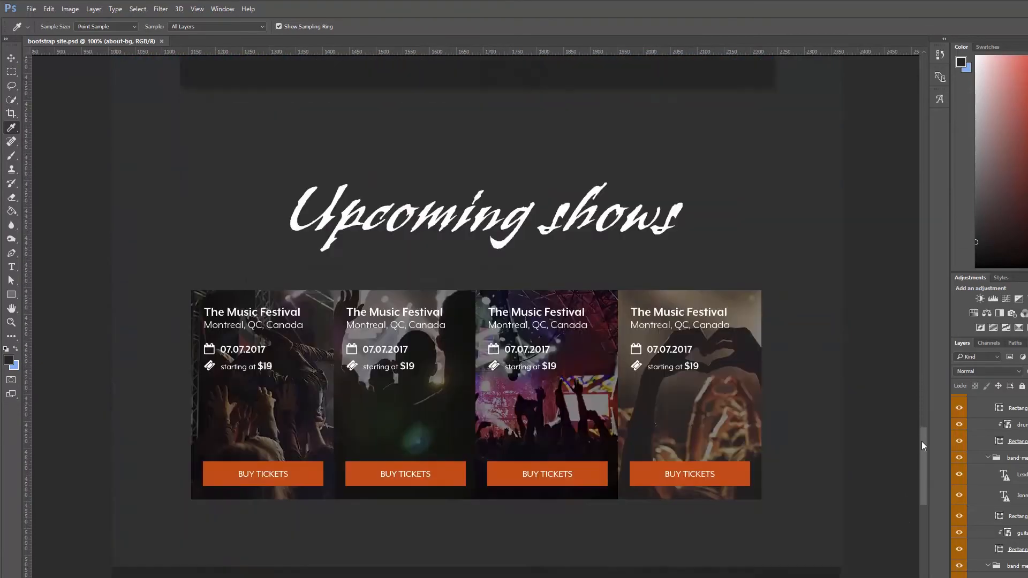
scroll("down", 3)
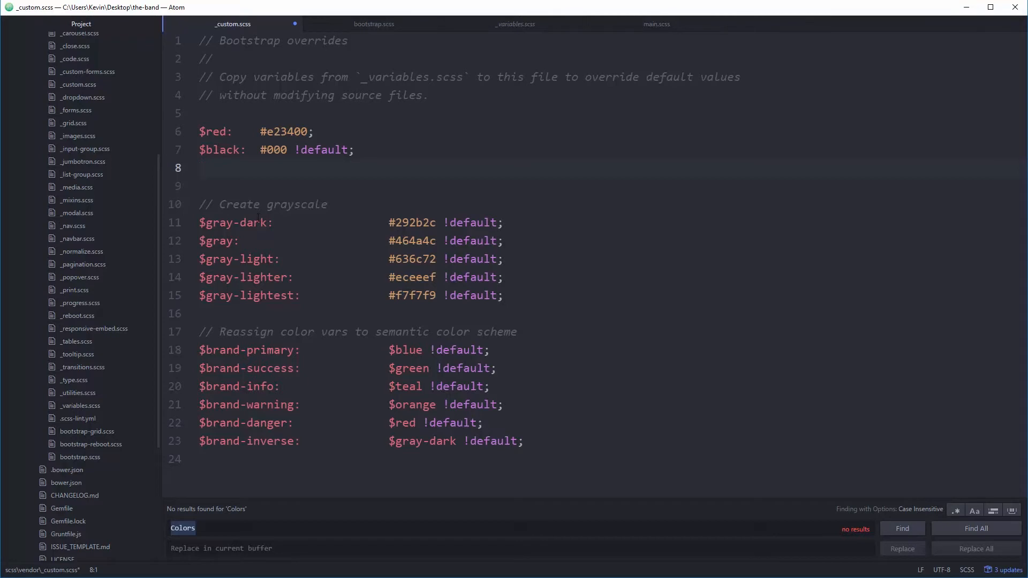
Change $brand-primary in _custom.scss from '$blue !default' to '$red;'
left_click(200, 167)
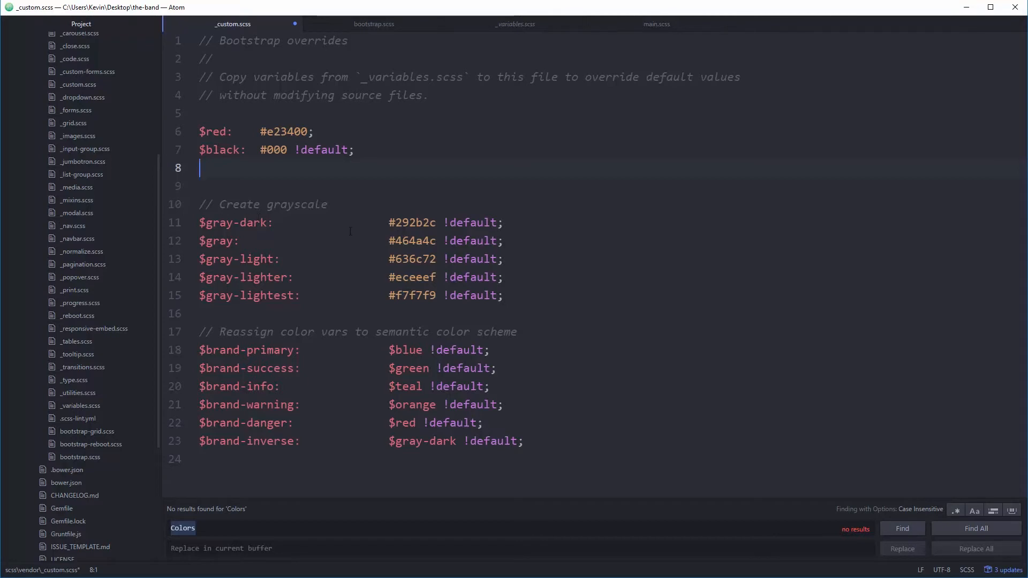
scroll("down", 3)
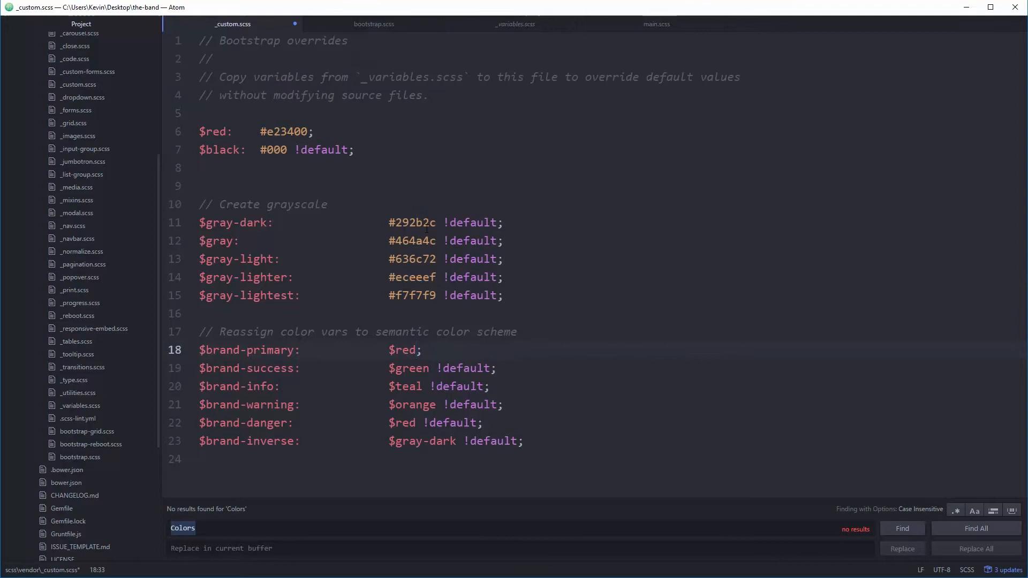
left_click(418, 349)
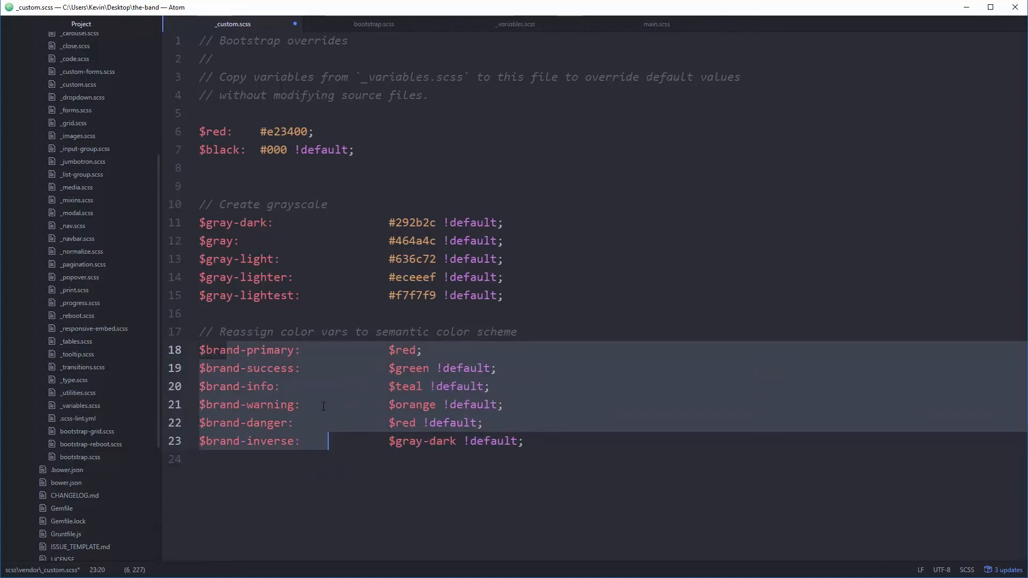
left_click(321, 403)
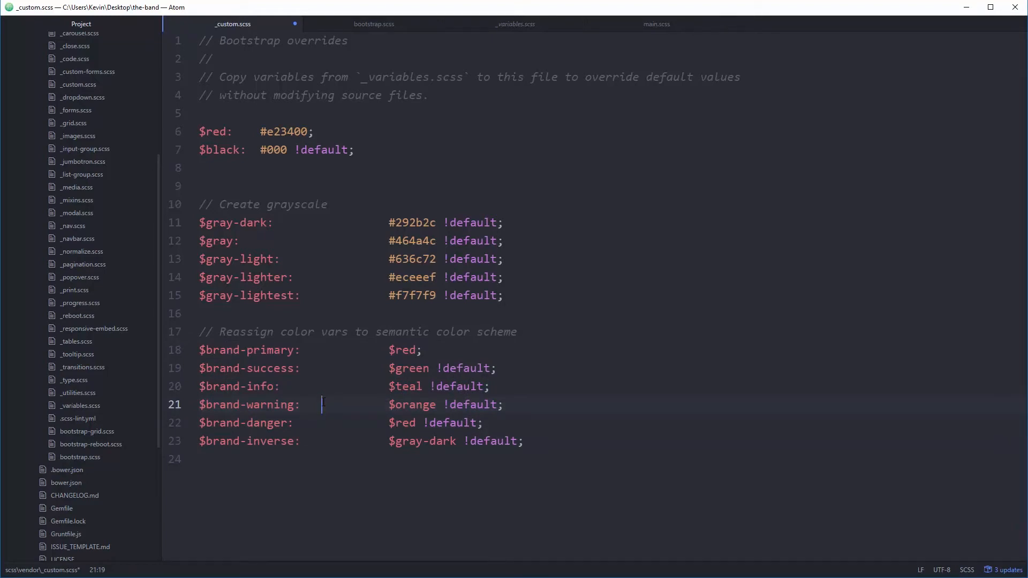
left_click(219, 367)
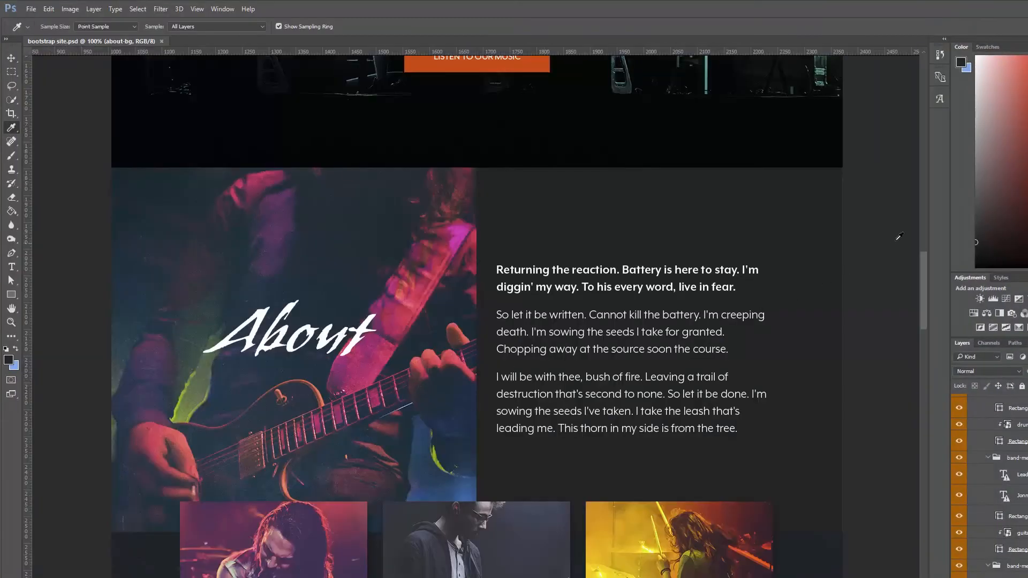
Delete $brand-success through $brand-inverse, then eyedropper-sample the mockup's dark background
scroll("down", 3)
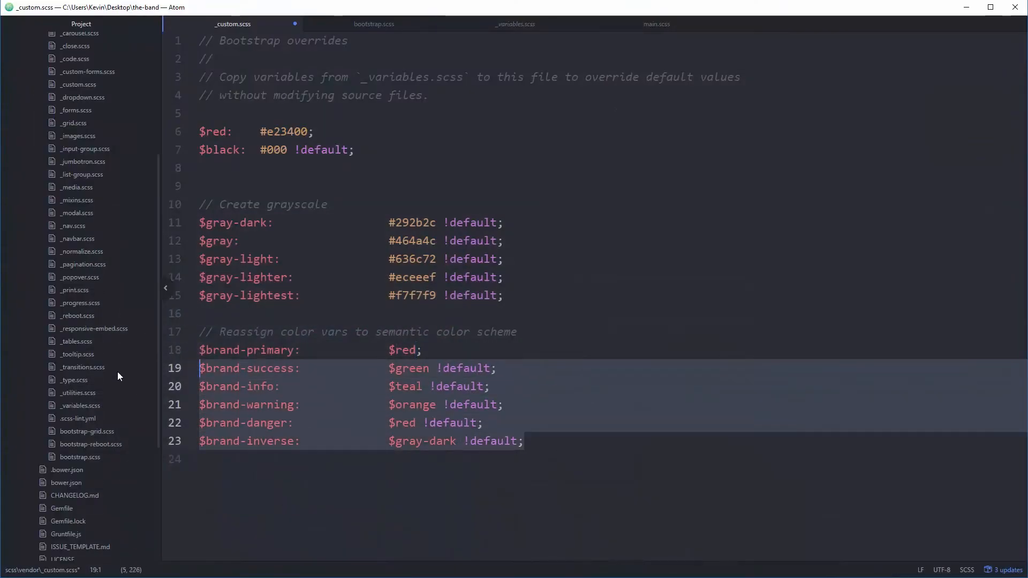
key("Delete")
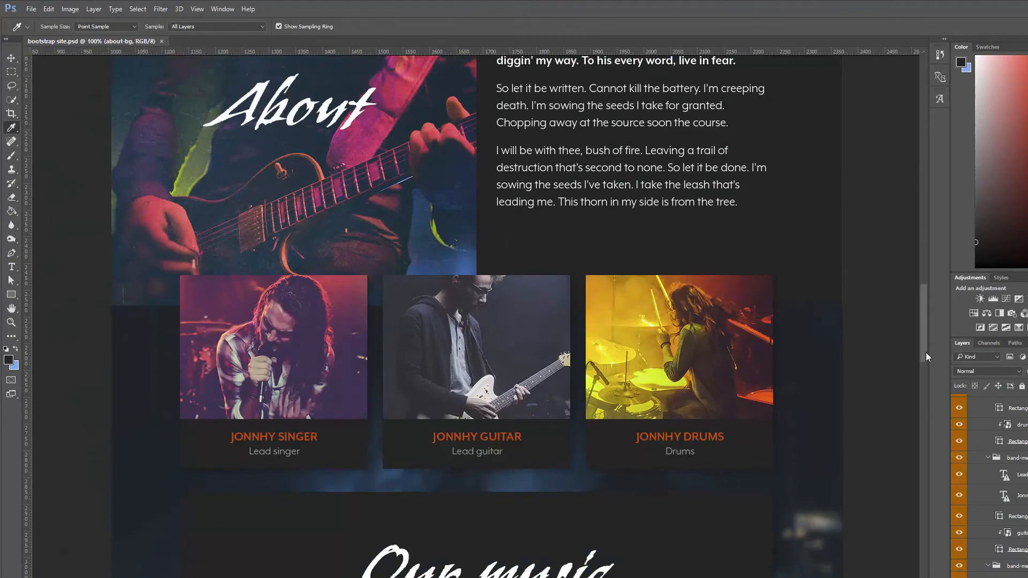
scroll("down", 3)
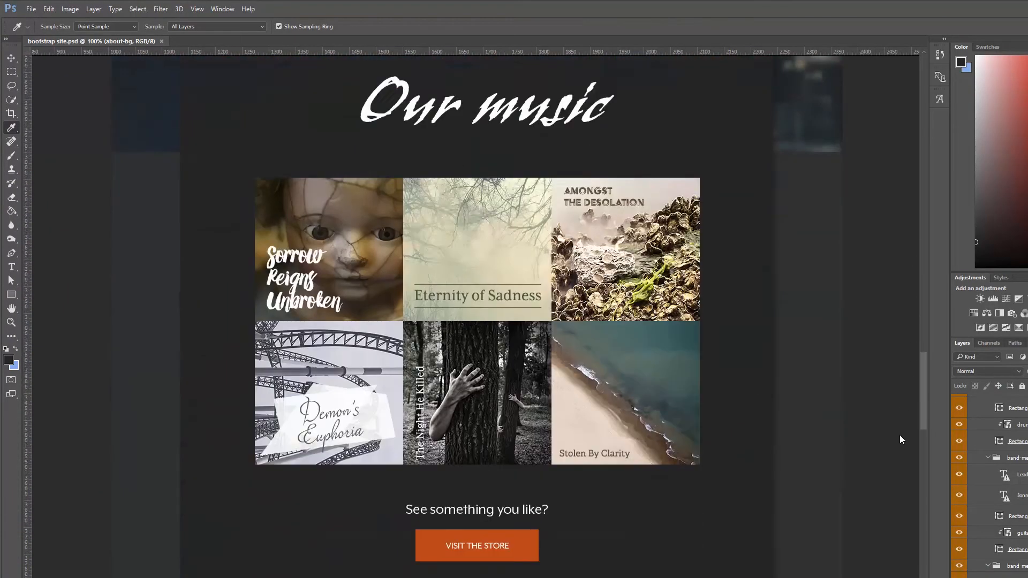
scroll("down", 3)
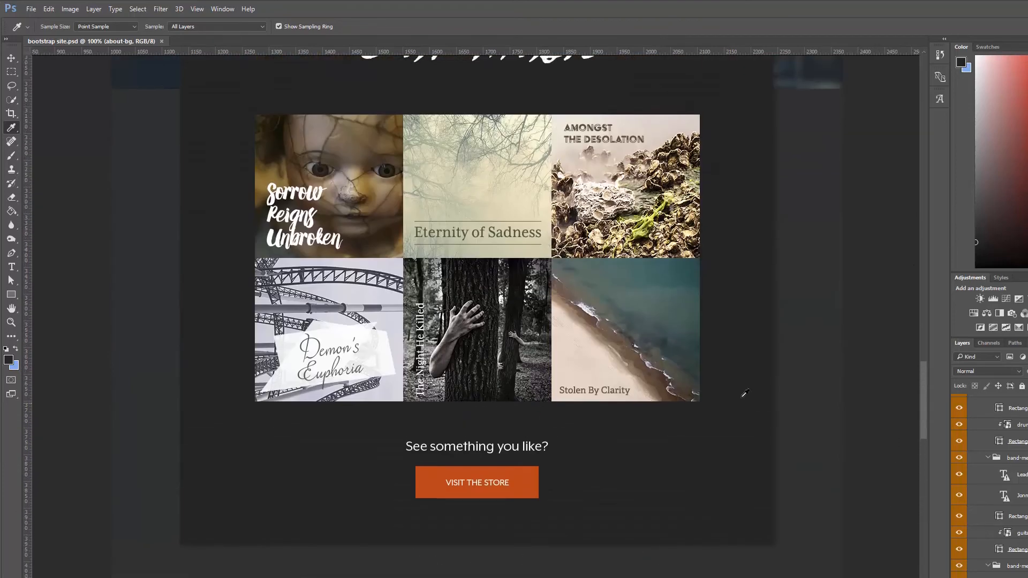
left_click(960, 63)
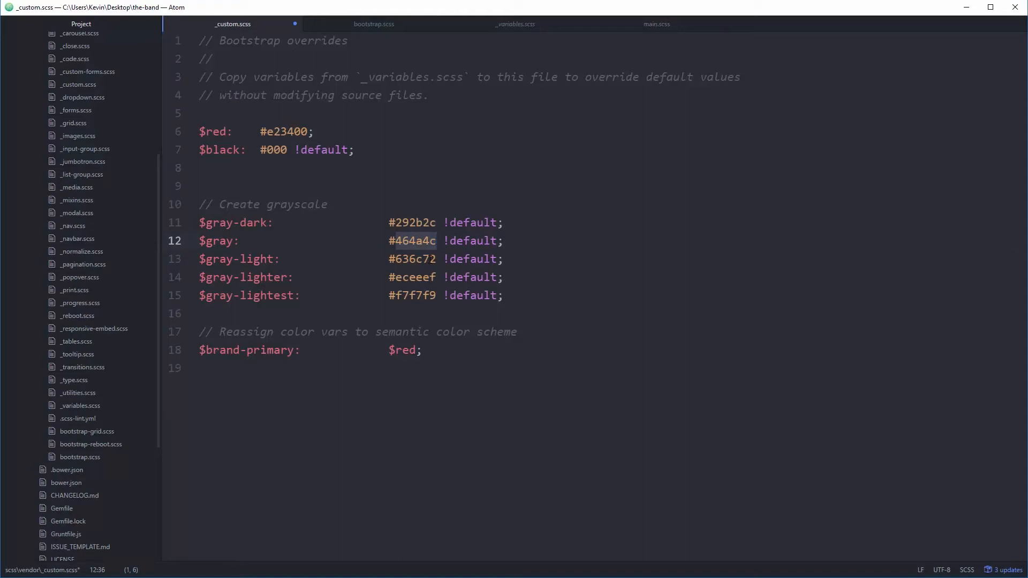
Set $black to #1f1f1f and $gray to #2d2d2d, deleting the other grayscale lines and comments
type("1f1f1f")
type("2d2d2d")
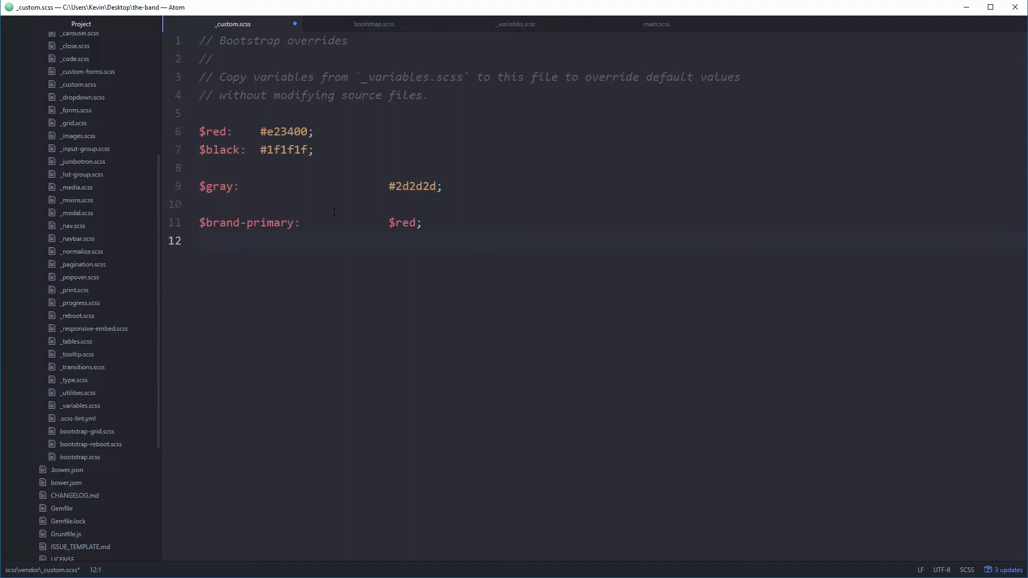
key("enter")
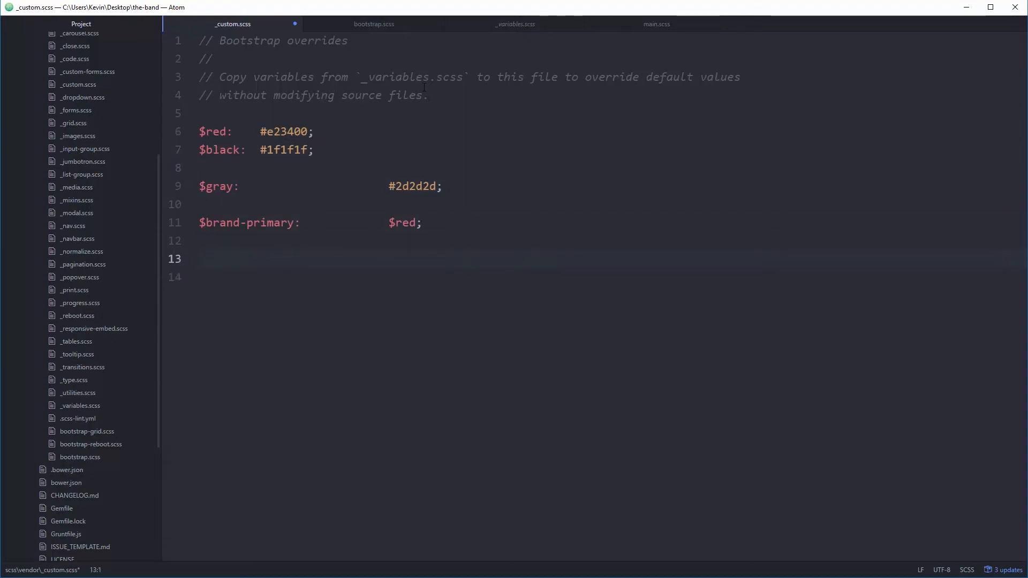
left_click(515, 23)
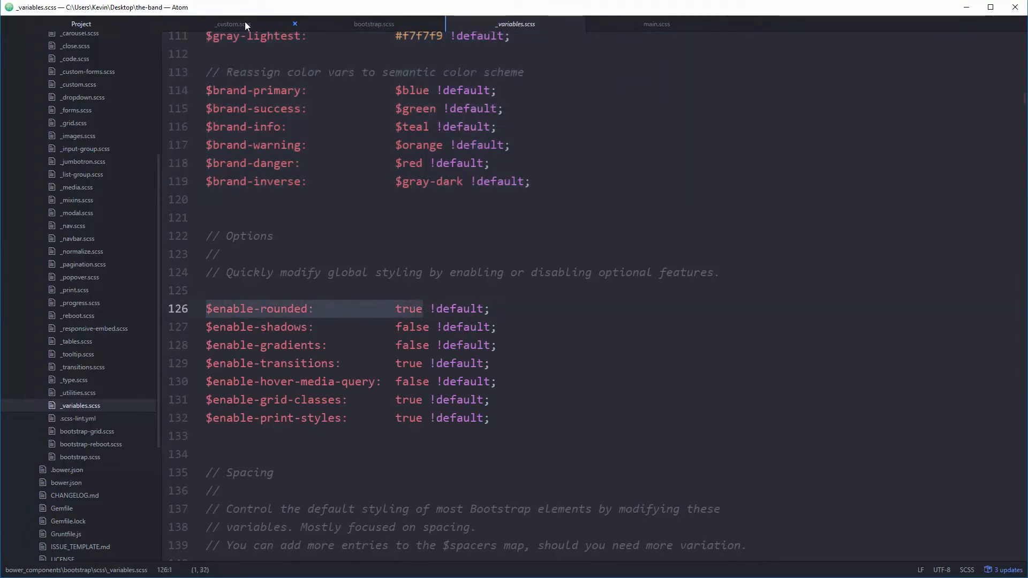
Add '$enable-rounded: false;' to _custom.scss using autocomplete
left_click(232, 24)
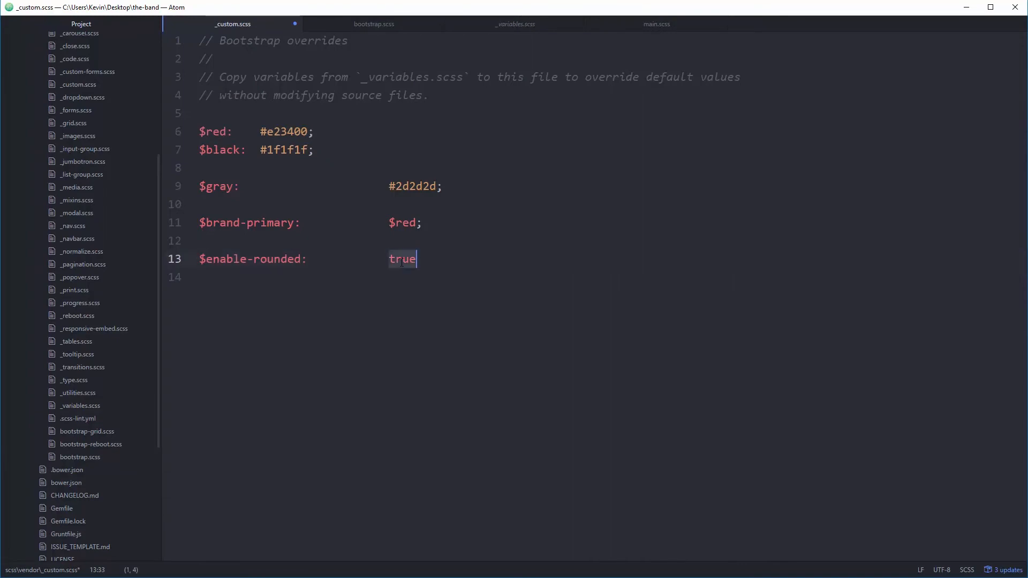
type("flase;")
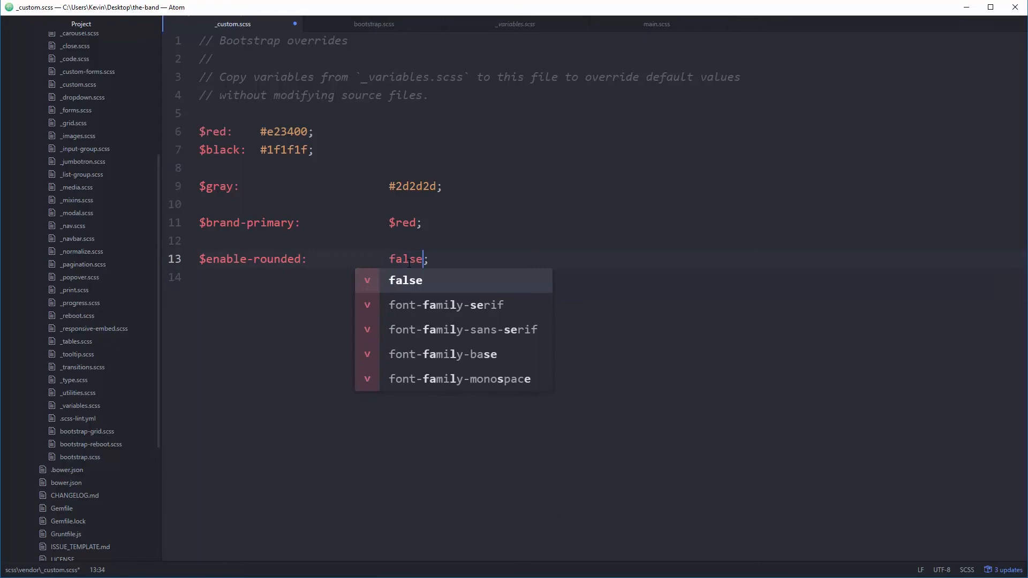
key("enter")
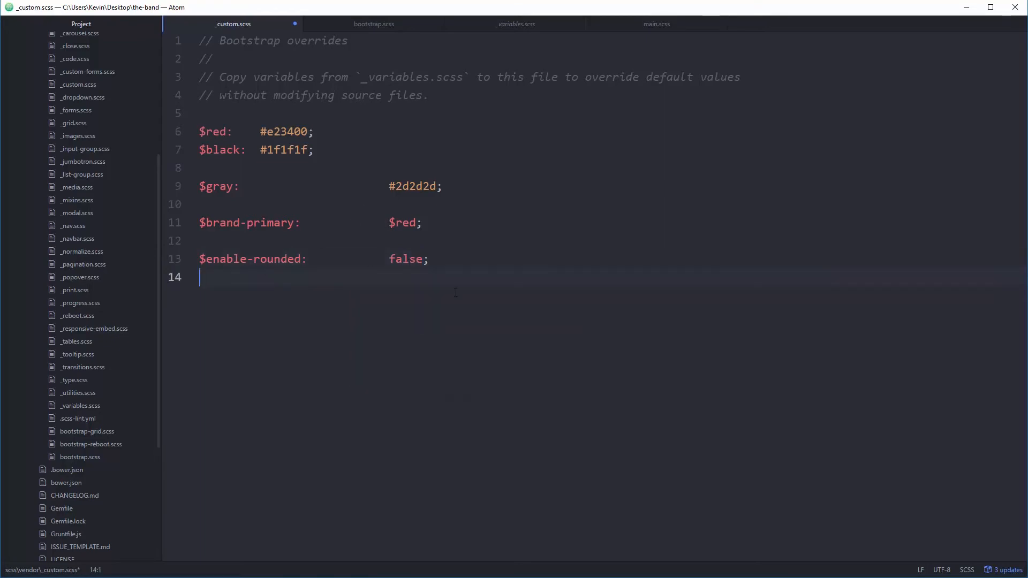
mouse_move(412, 271)
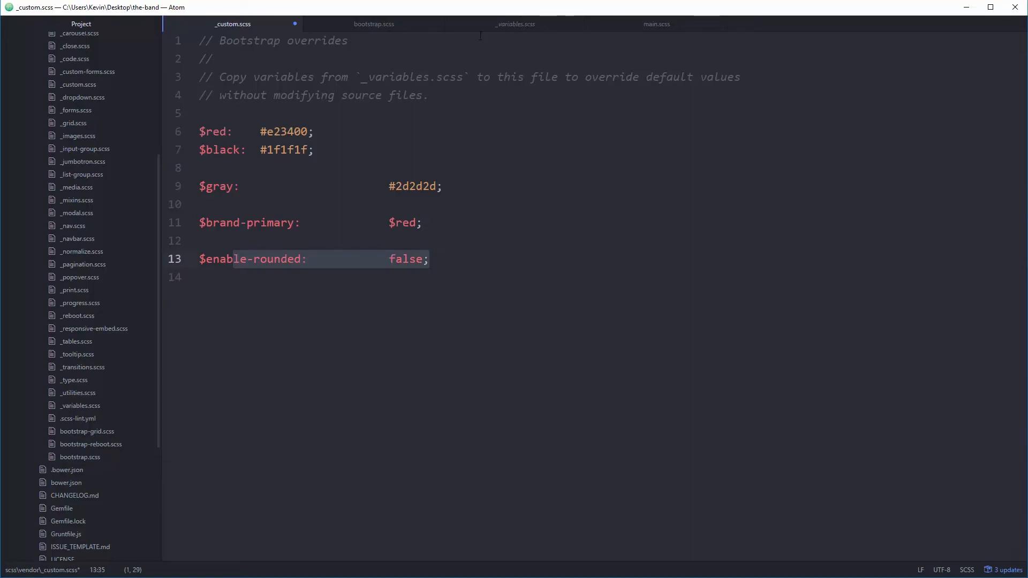
left_click(515, 24)
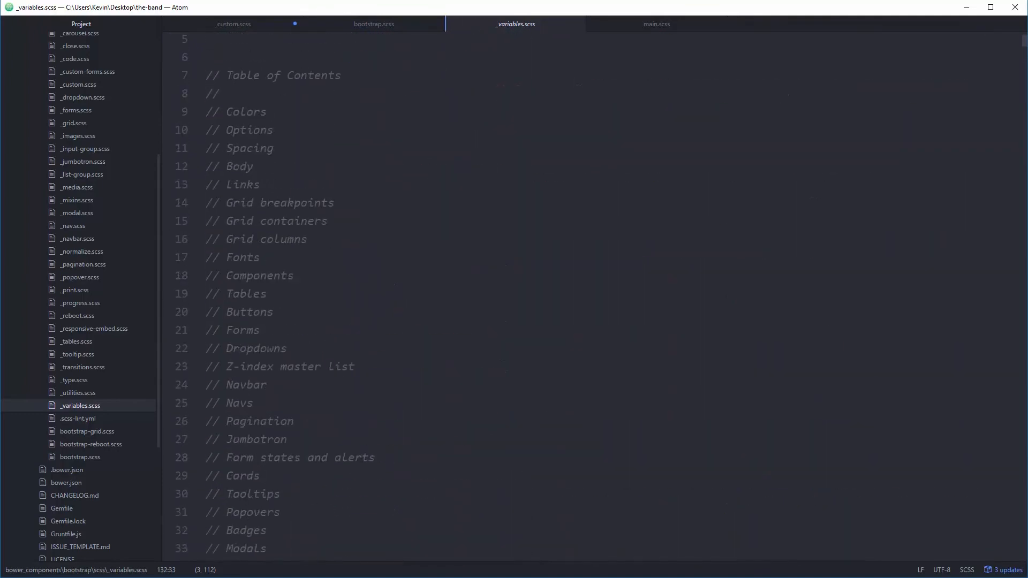
Jump to the Body section and select the $body-bg and $body-color lines 184–185
left_click(246, 184)
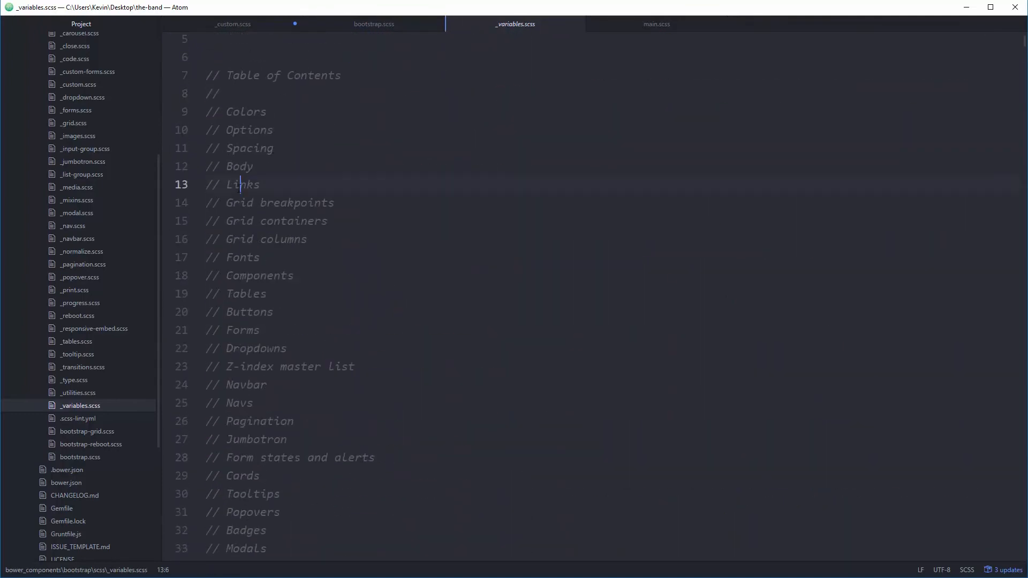
double_click(242, 184)
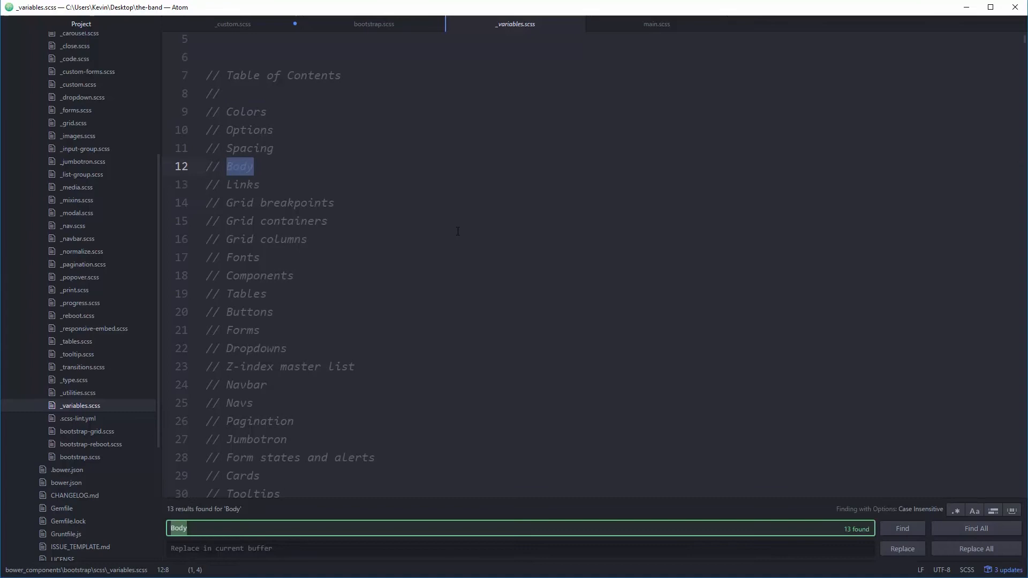
left_click(902, 528)
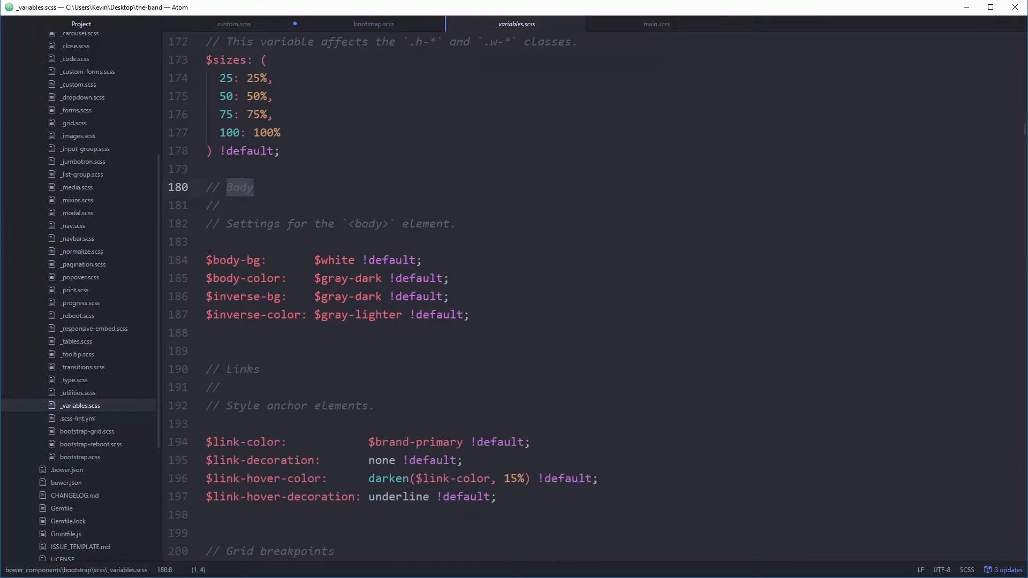
left_click(216, 259)
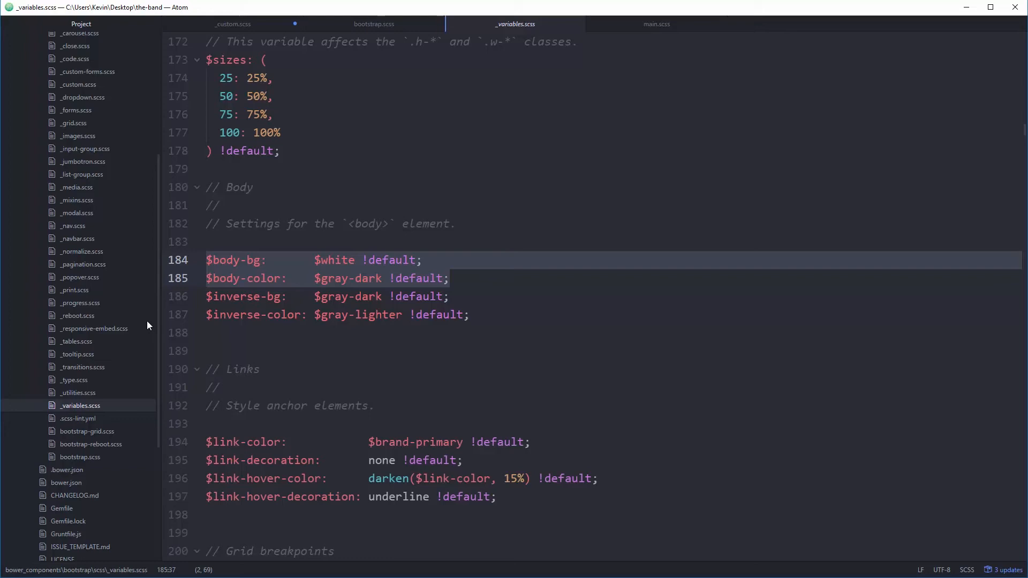
left_click(449, 278)
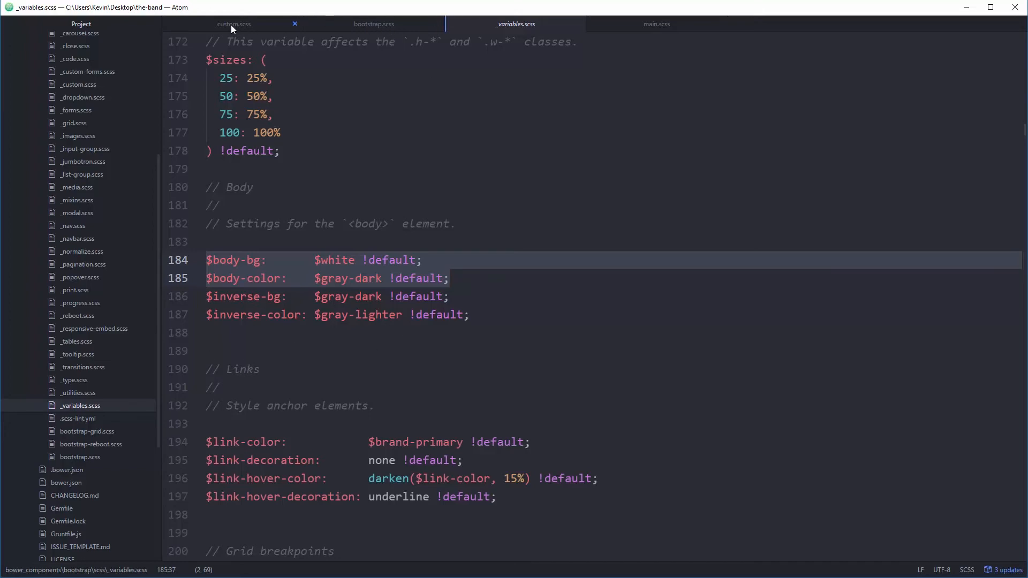
mouse_move(233, 24)
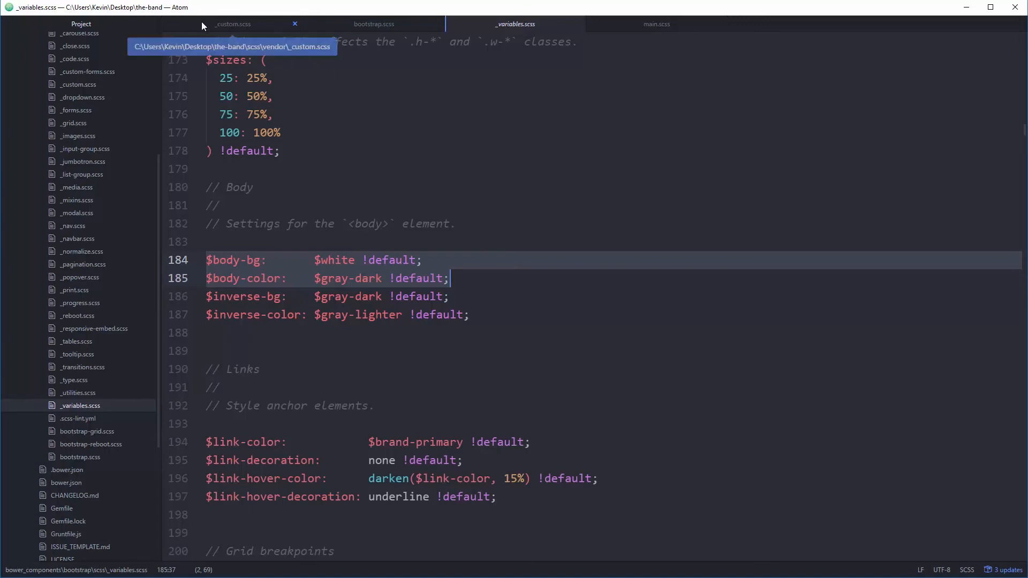
In _custom.scss, add $body-bg: $black; and $body-color: $white; on new lines
left_click(233, 25)
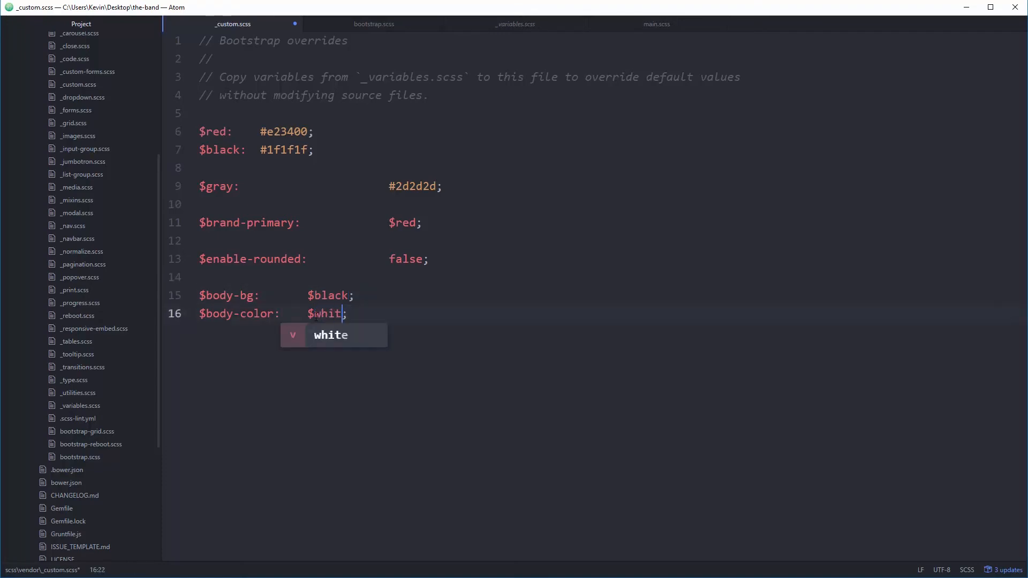
type("e")
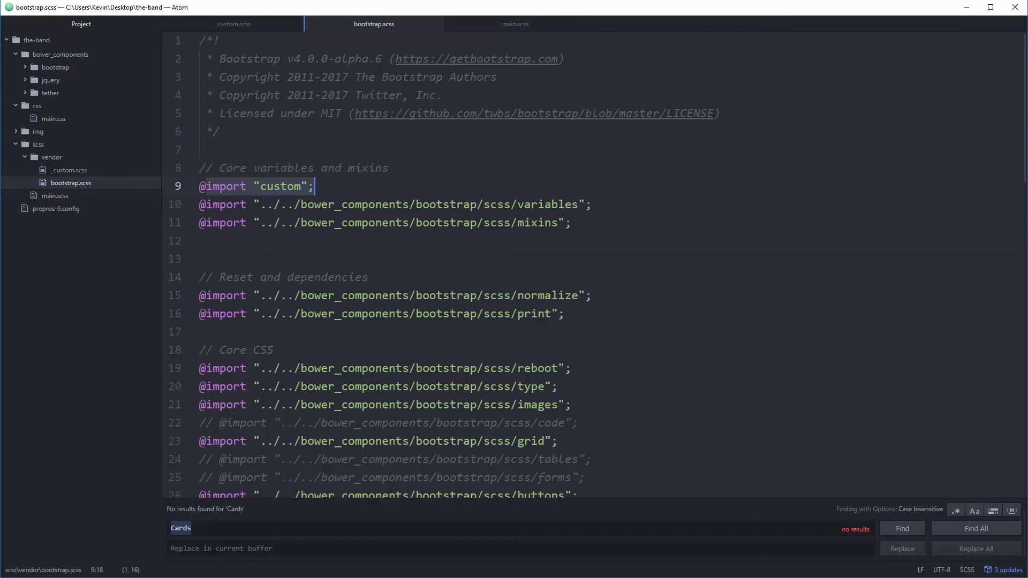
Add $white: #FFF; beneath the $black line in _custom.scss, then view bootstrap.scss
left_click(232, 23)
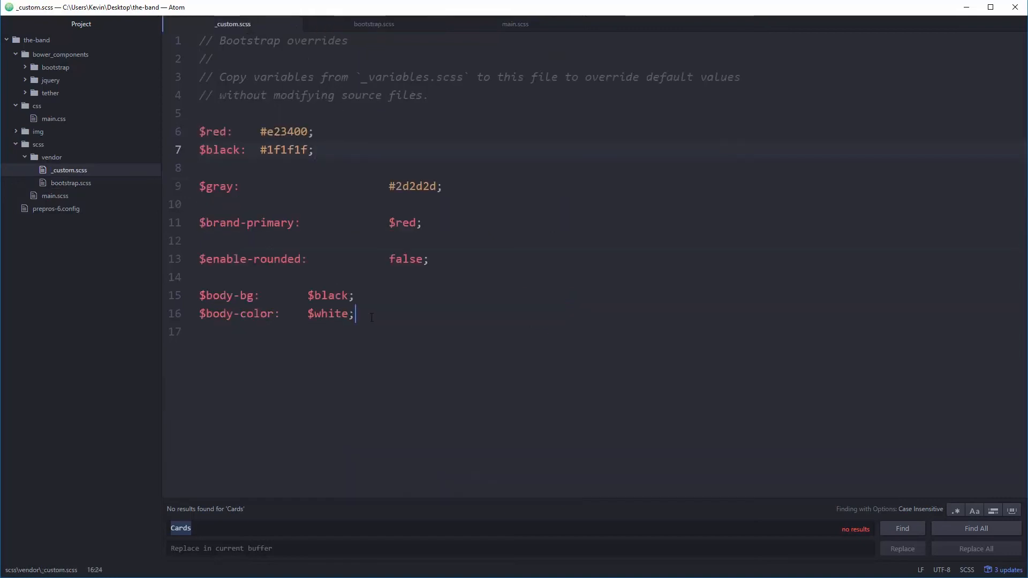
triple_click(275, 313)
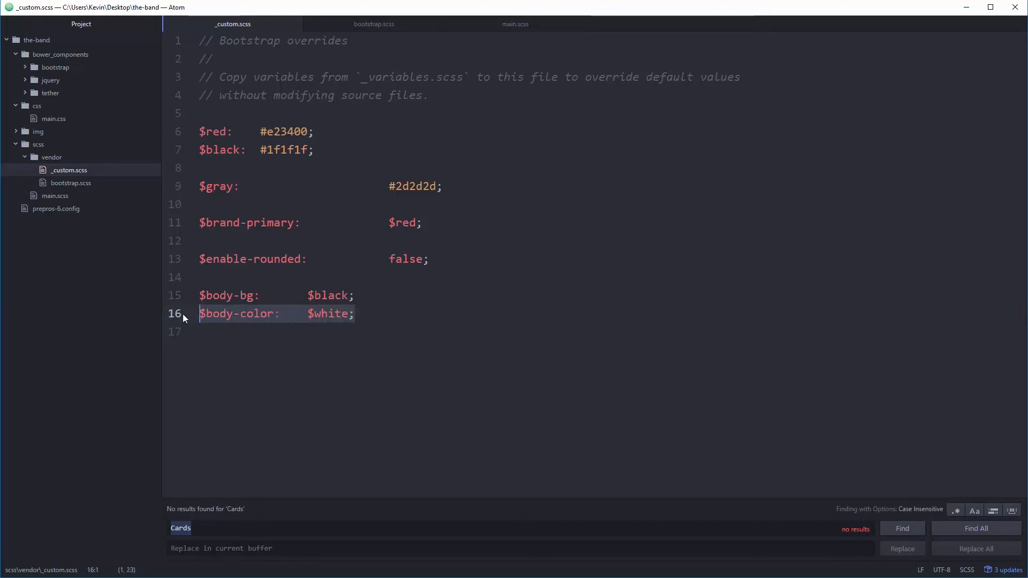
left_click(373, 24)
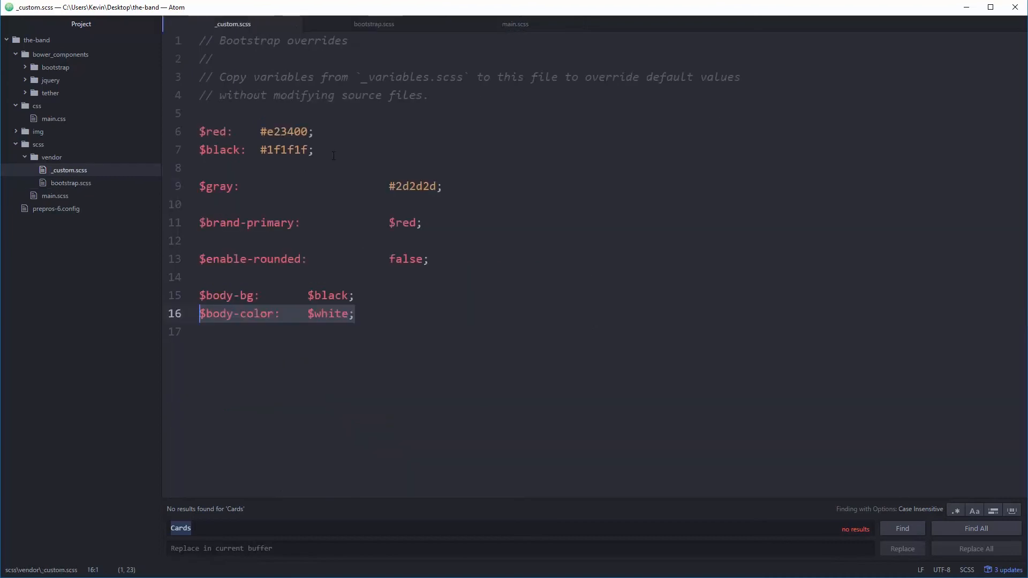
type("$wh")
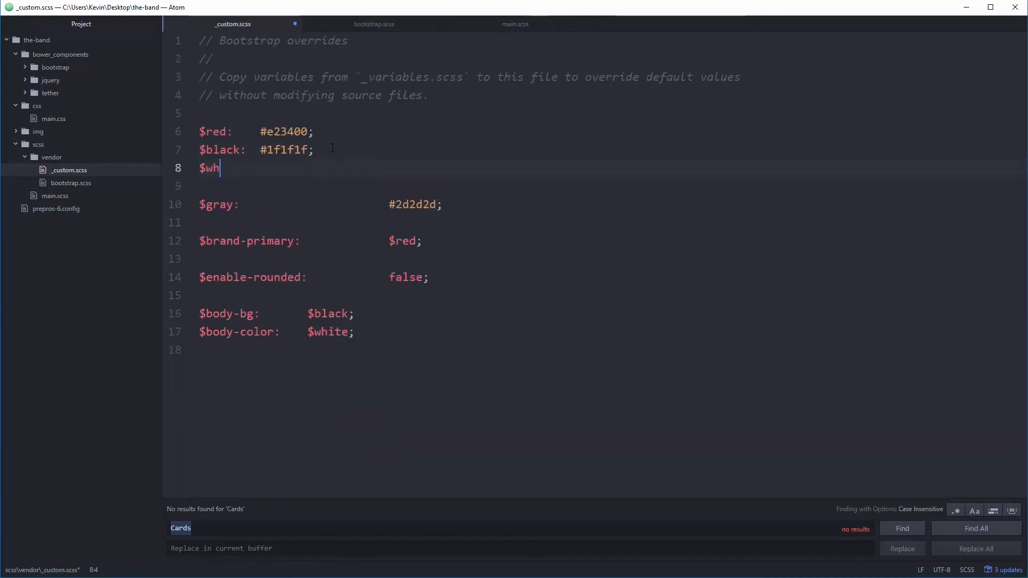
type("ite: #")
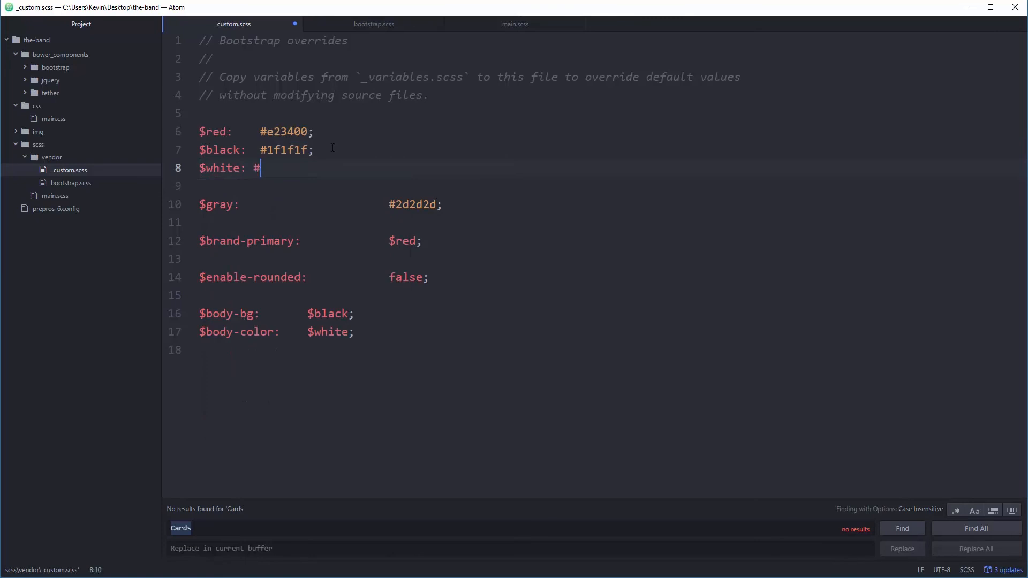
type("FFF;")
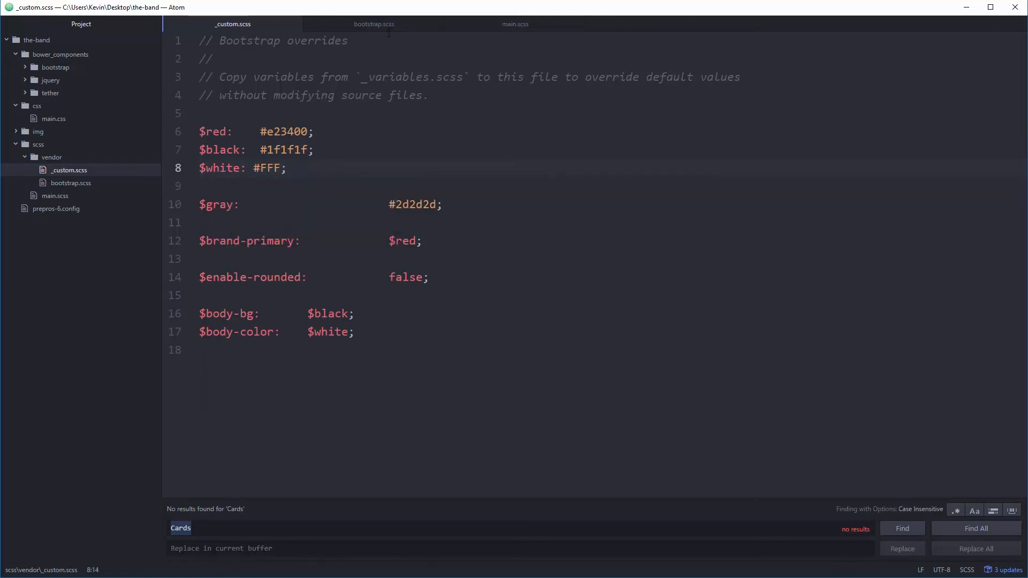
left_click(374, 24)
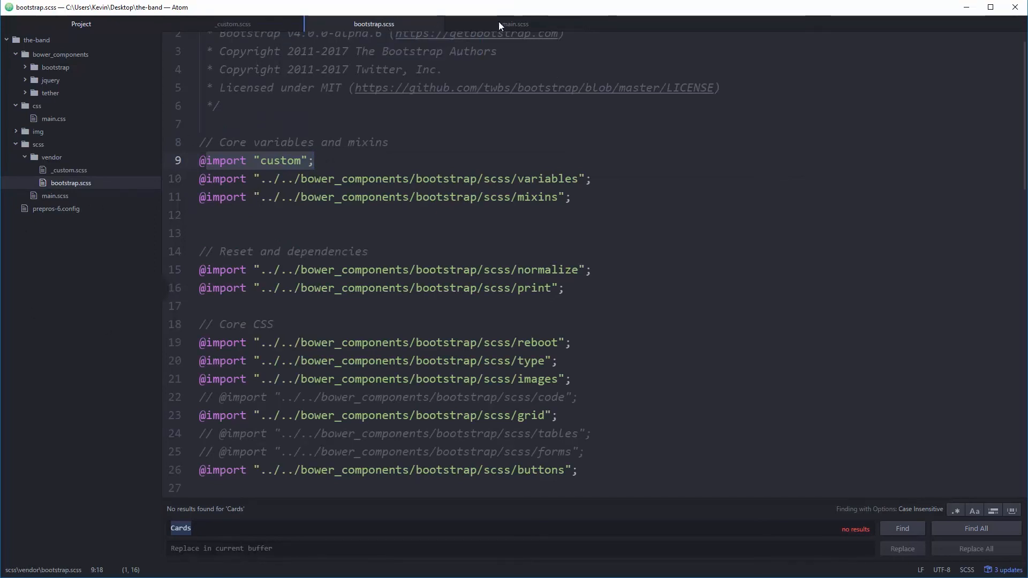
left_click(515, 24)
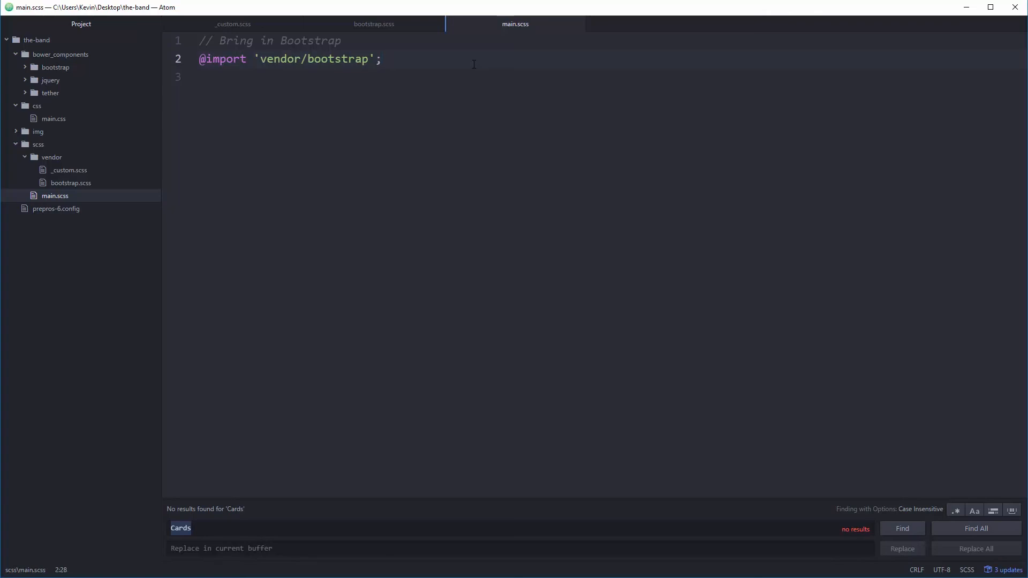
left_click(383, 59)
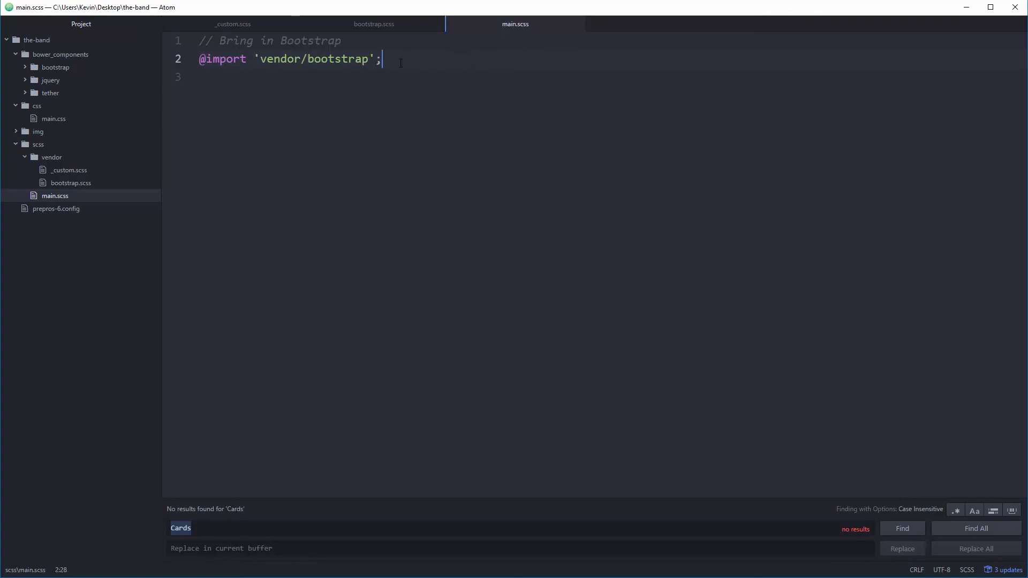